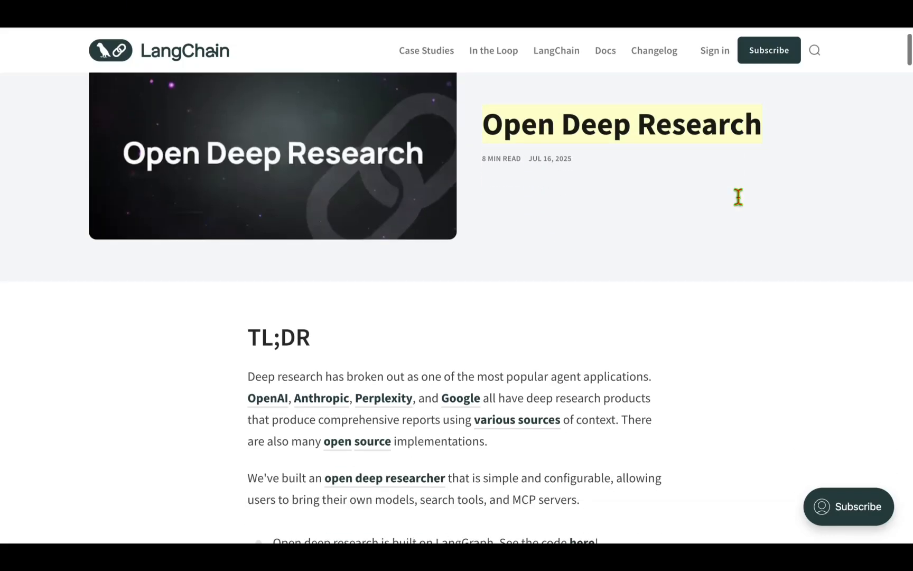
Step: Enter a deep research prompt asking how retail changed over 3 years, using bullets and tables
scroll(down, 3)
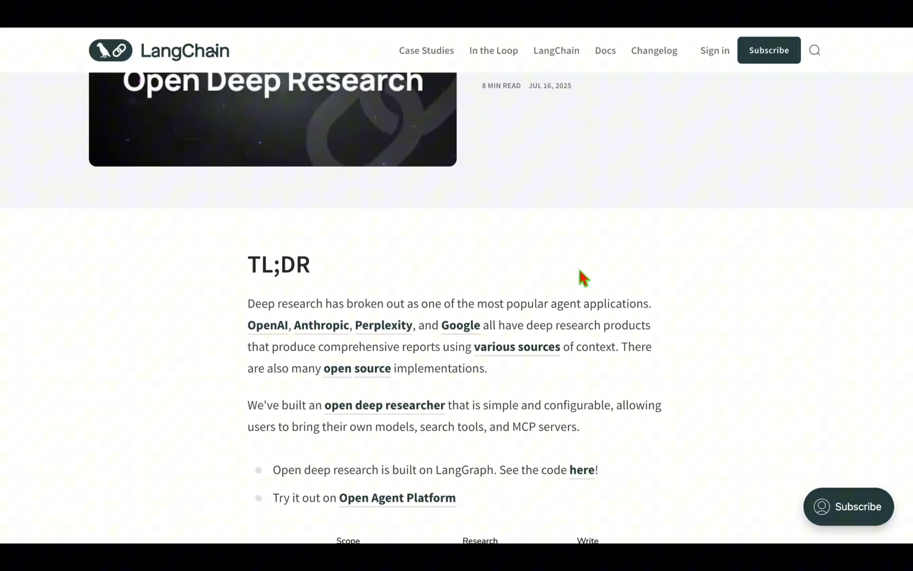
mouse_move(496, 304)
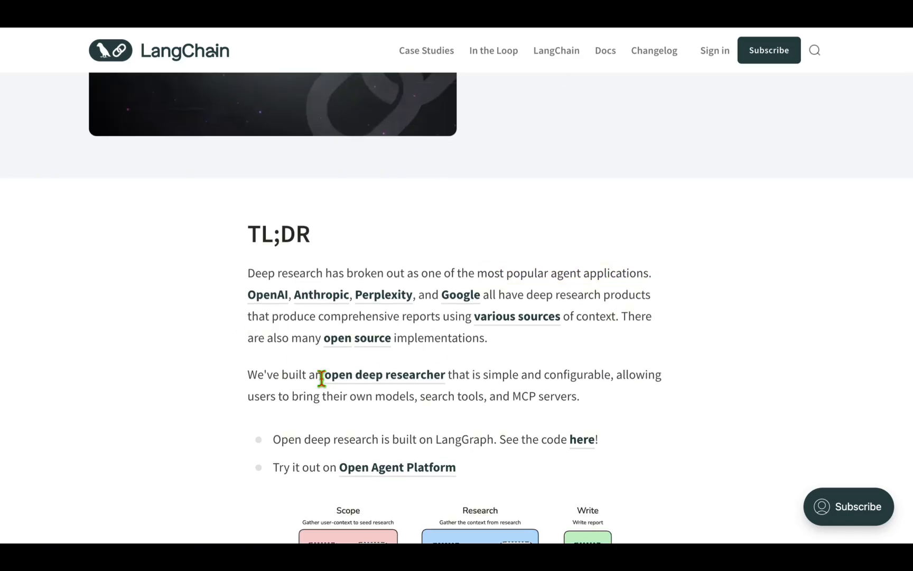
mouse_move(387, 301)
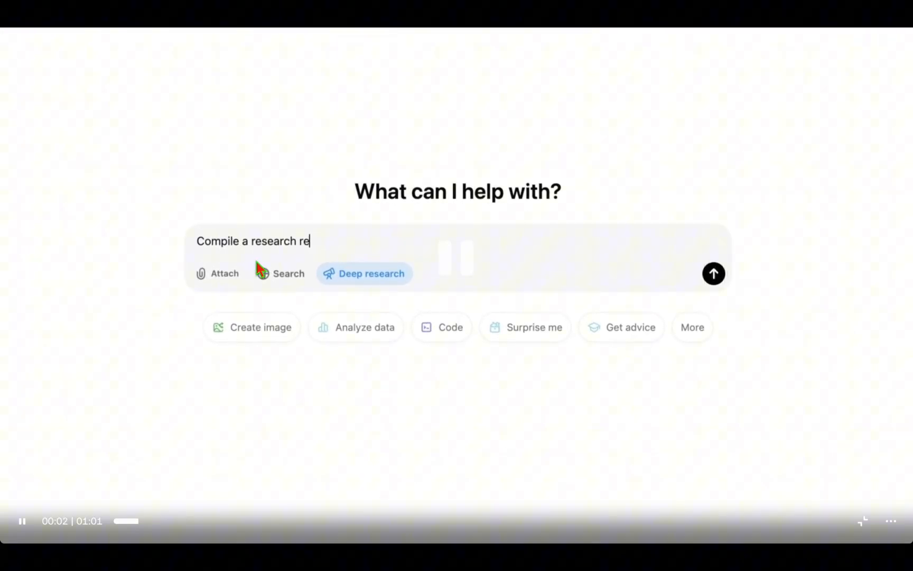
text(port on how the retail industry has)
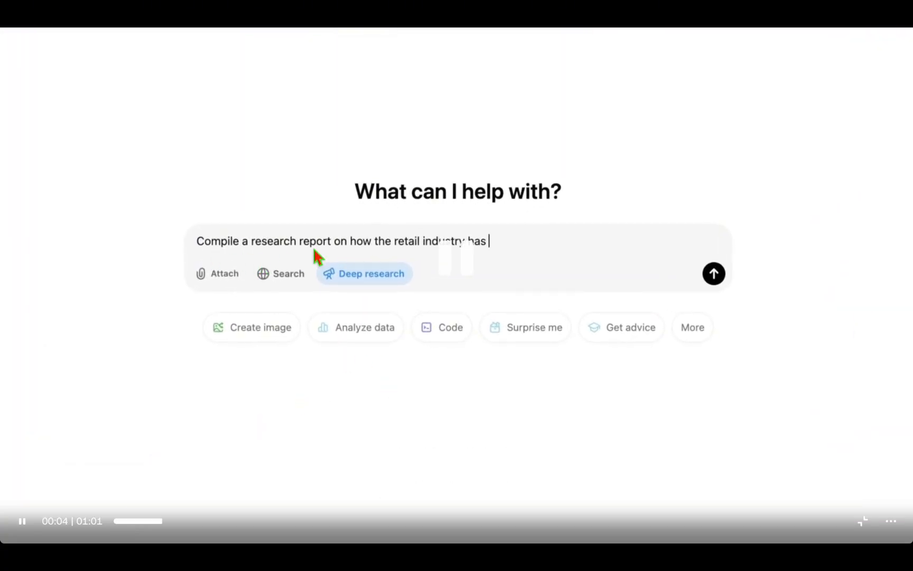
text(changed in the past 3 years. Use)
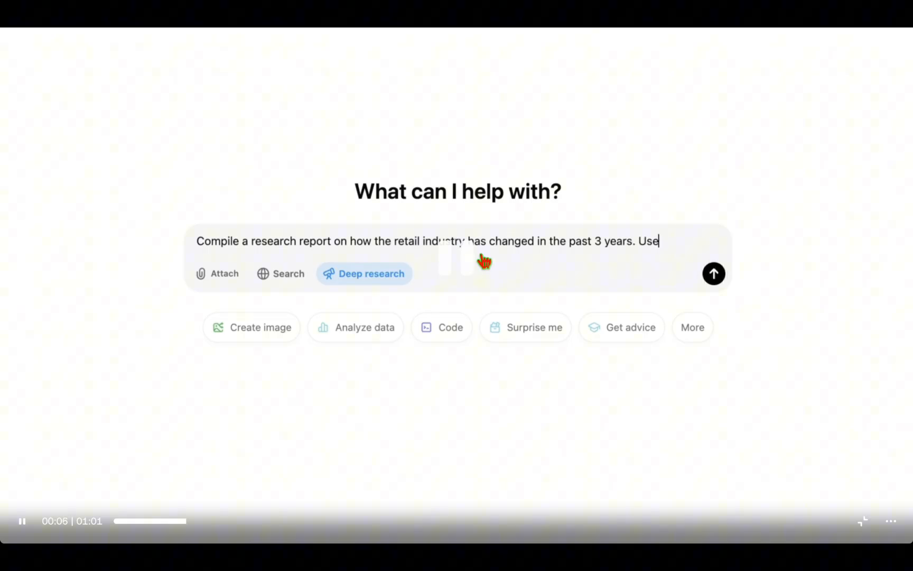
text(bullets and tables where necessary)
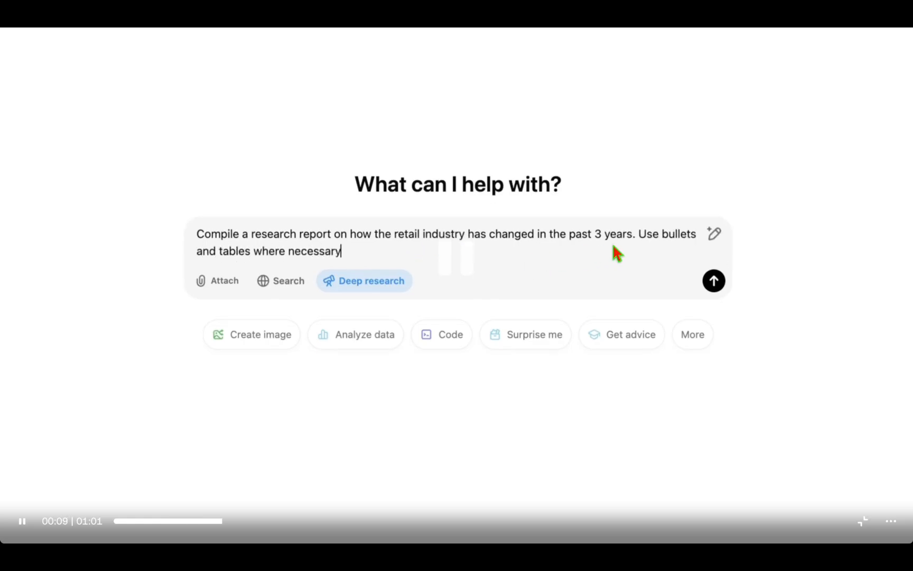
click(713, 281)
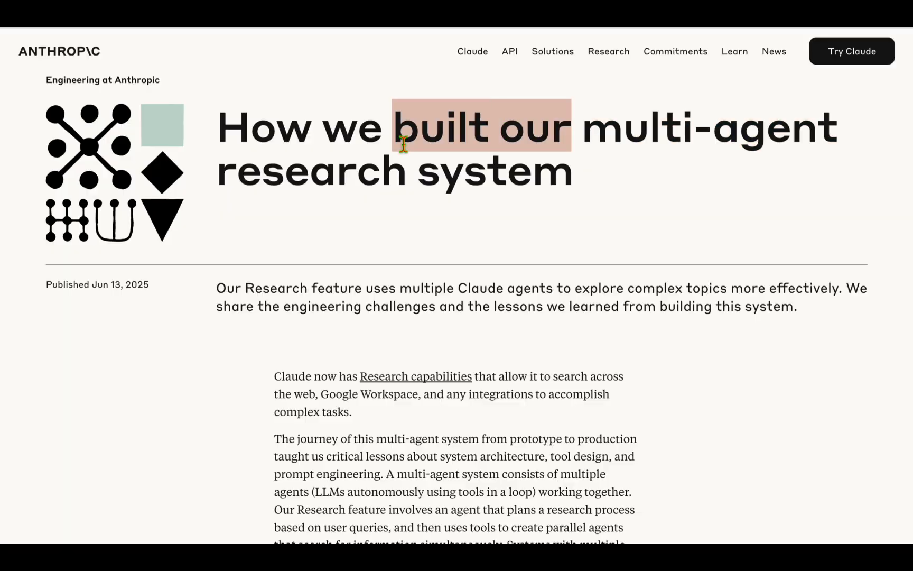
Step: Scroll the Anthropic multi-agent article and select a line of its intro text
scroll(down, 3)
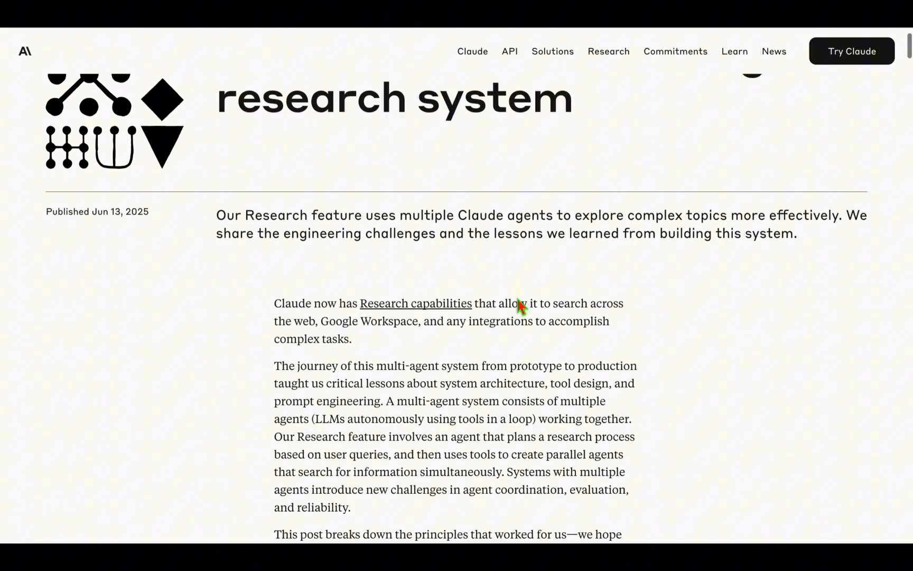
drag(496, 303, 623, 303)
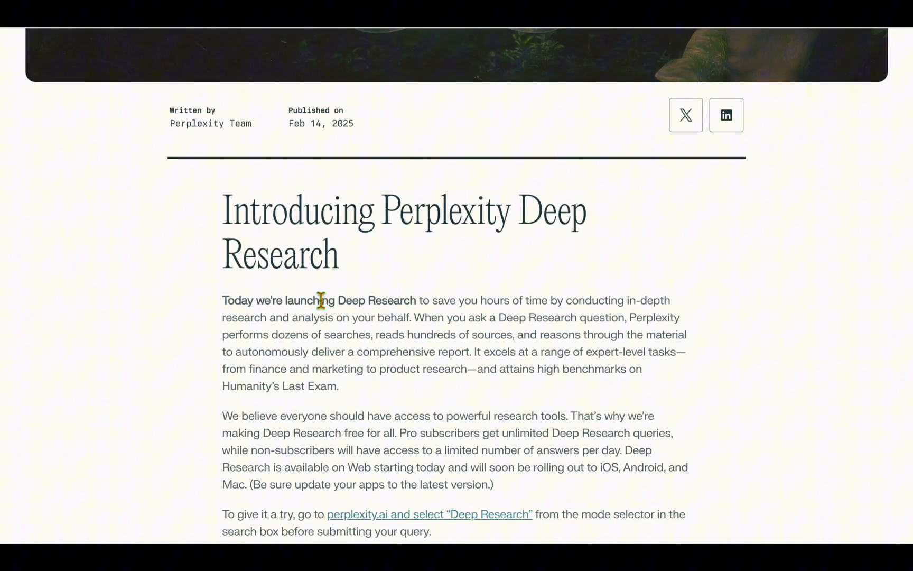
mouse_move(390, 150)
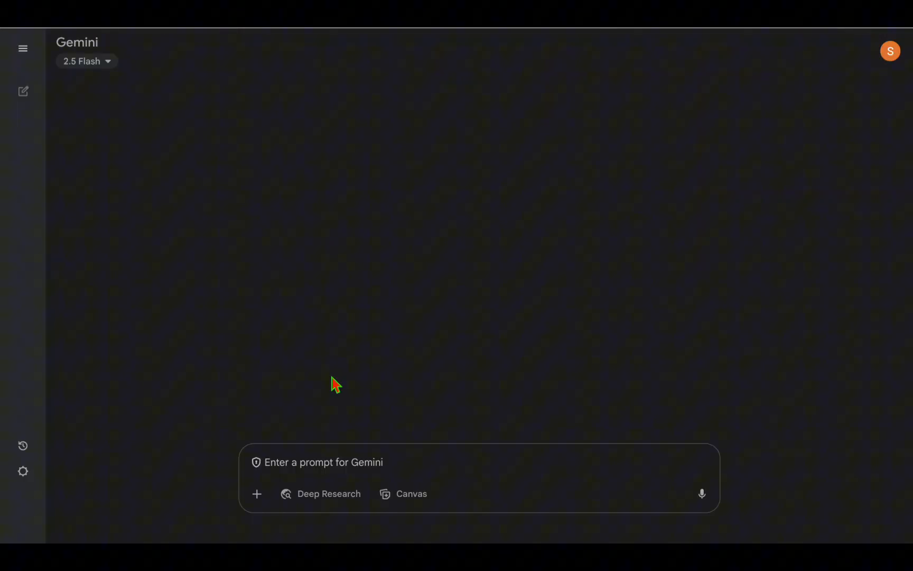
click(330, 494)
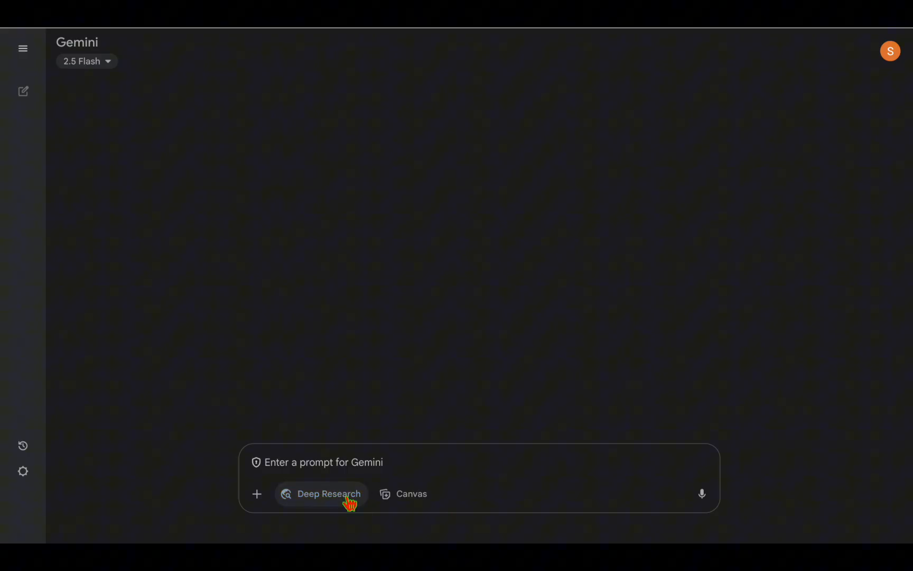
mouse_move(563, 223)
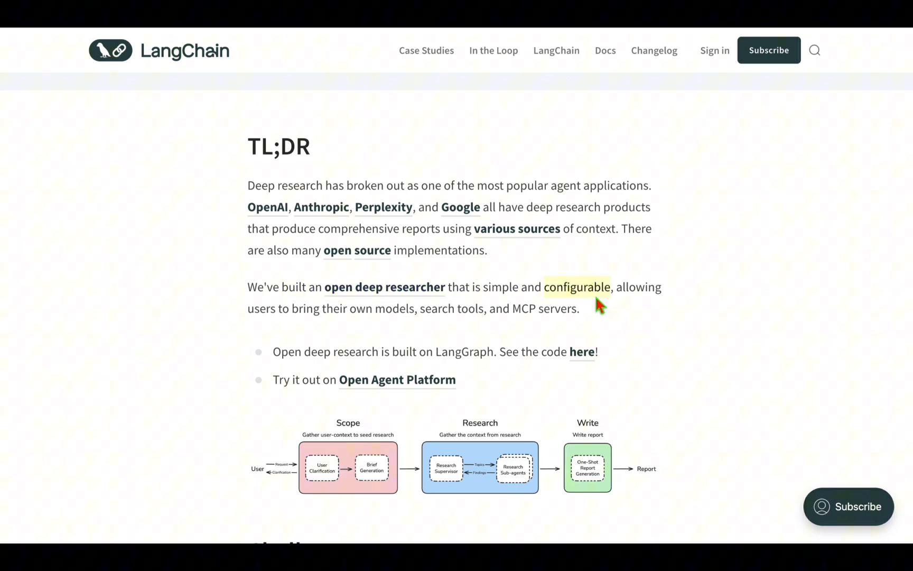
Step: Read past the TL;DR and architecture diagram, selecting a line, down to the Challenge section
scroll(down, 3)
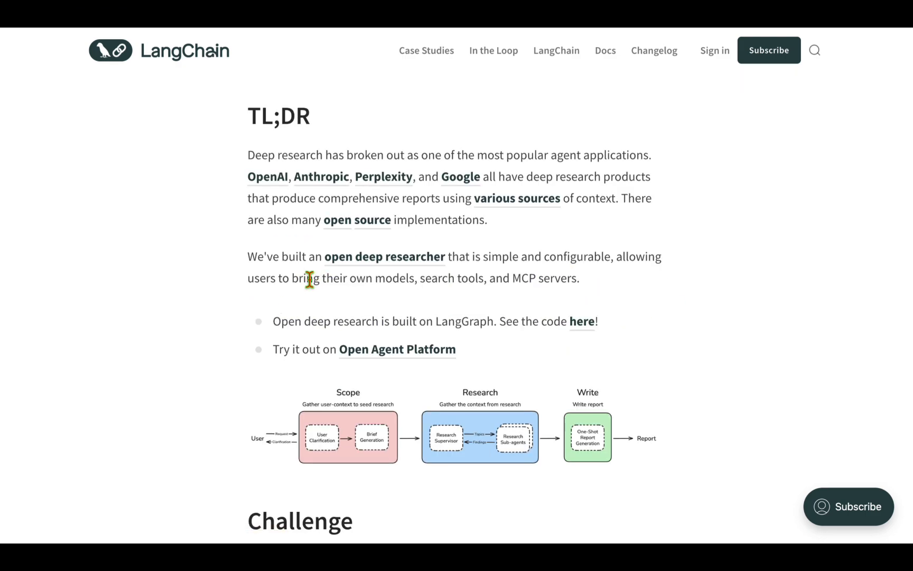
drag(289, 278, 458, 278)
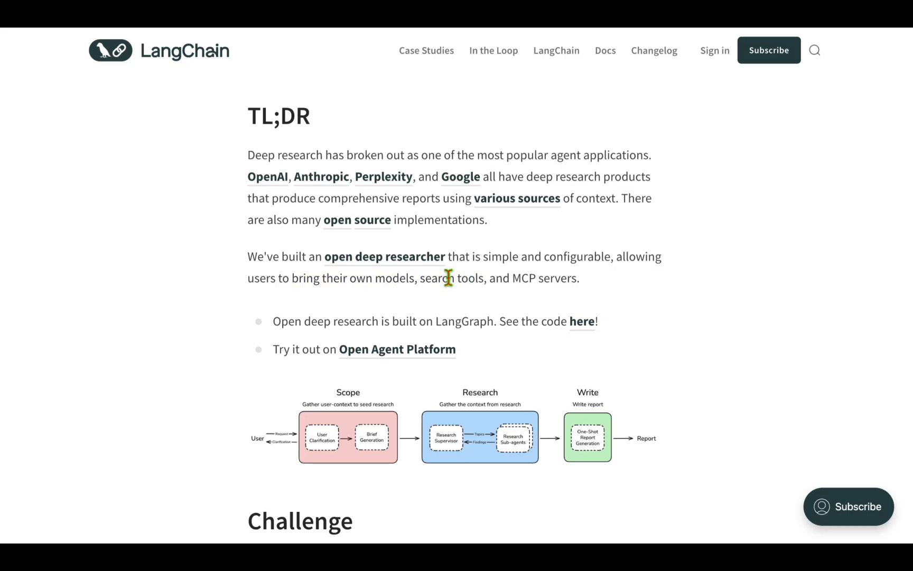
mouse_move(474, 279)
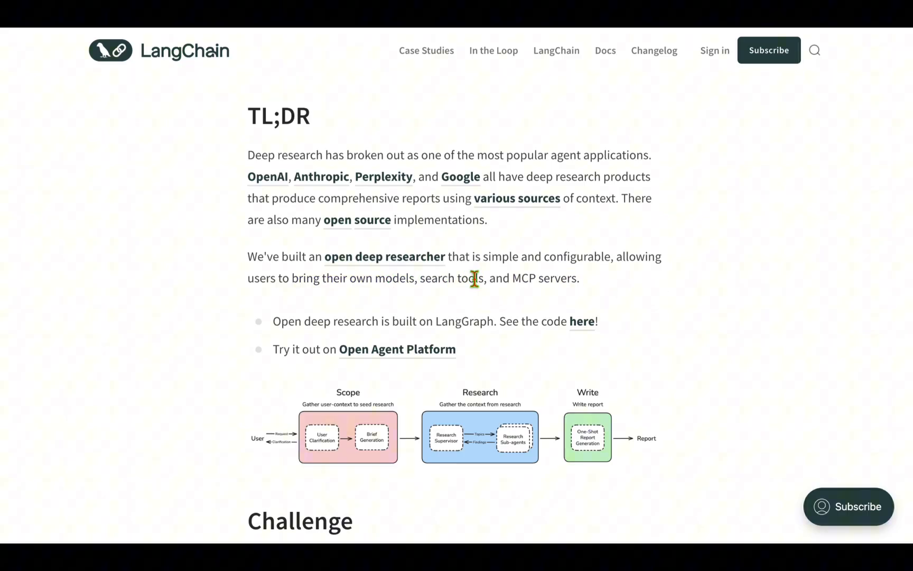
scroll(down, 3)
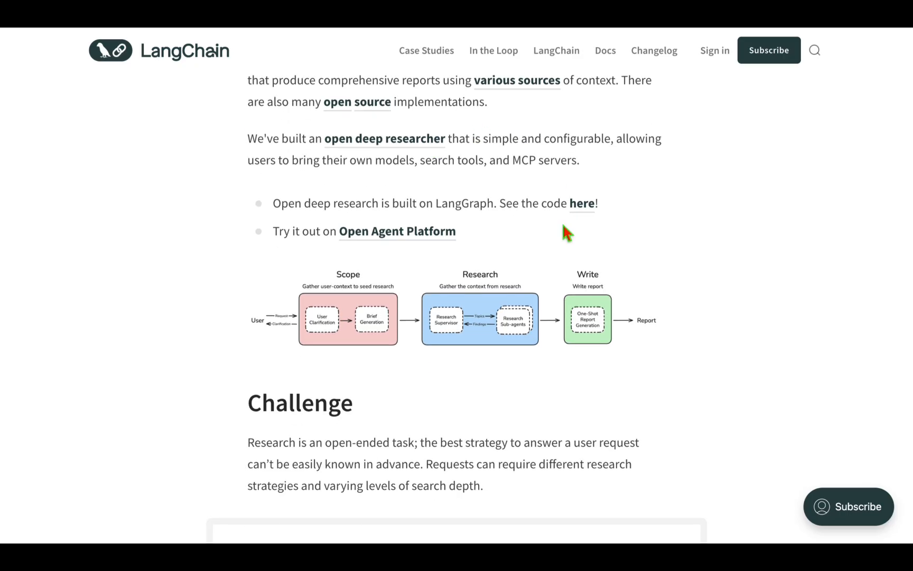
scroll(down, 3)
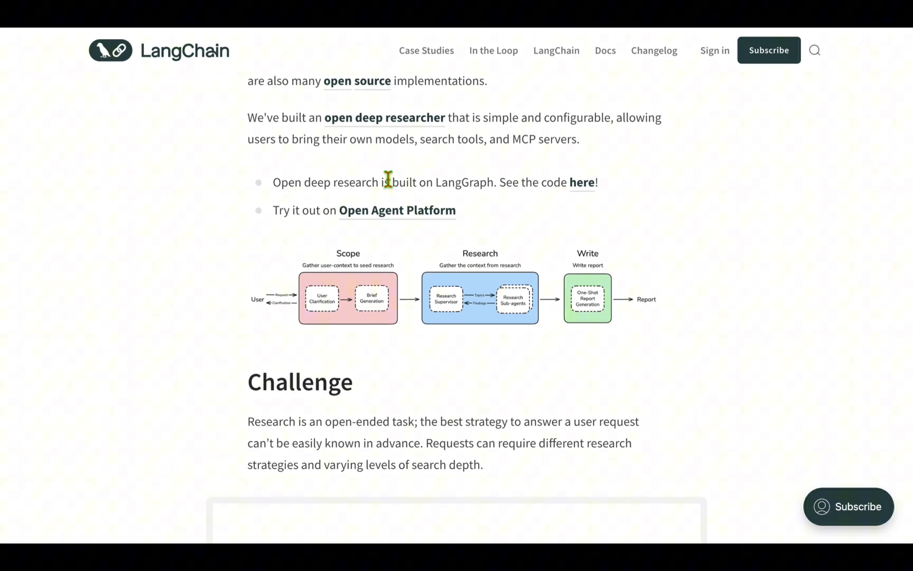
click(582, 182)
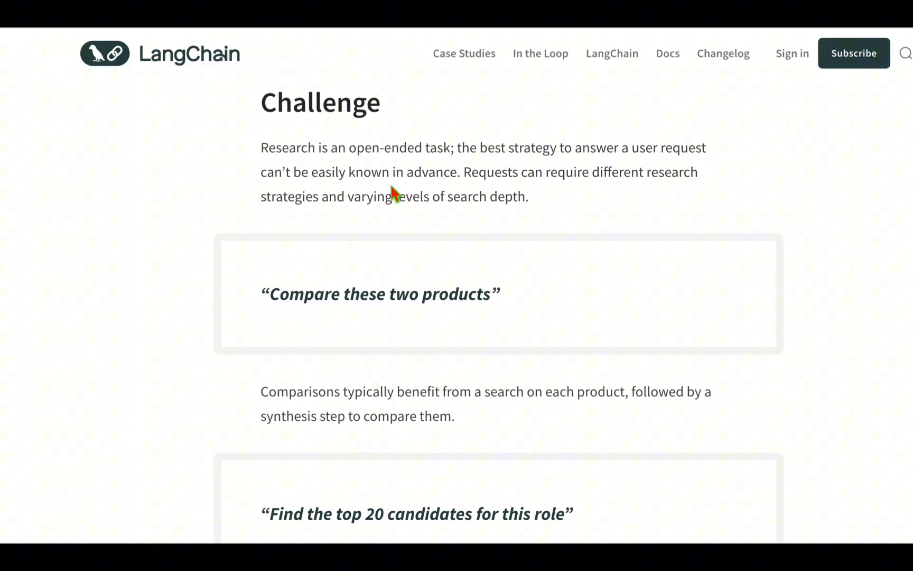
mouse_move(644, 148)
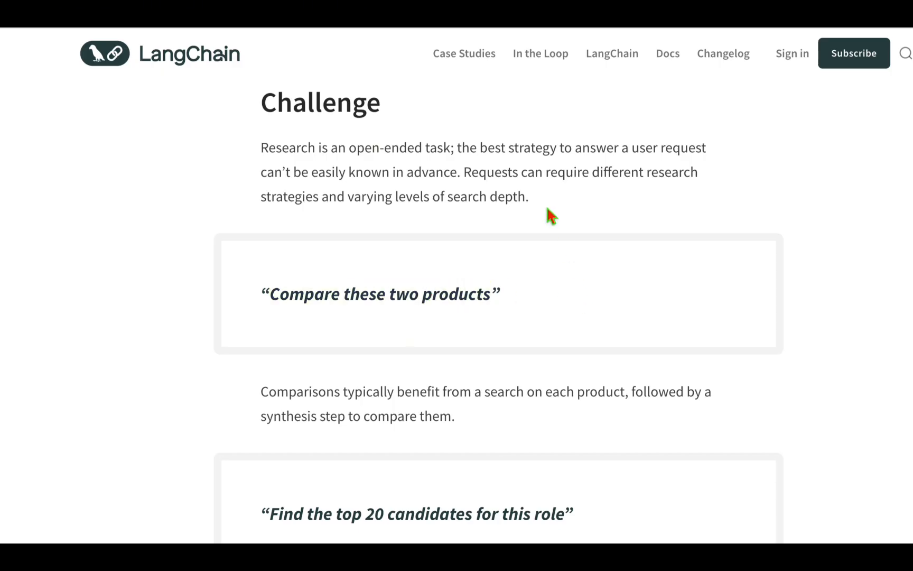
Step: Scroll through the Challenge examples, highlighting 'synthesis and ranking' and then 'flexibility'
scroll(down, 3)
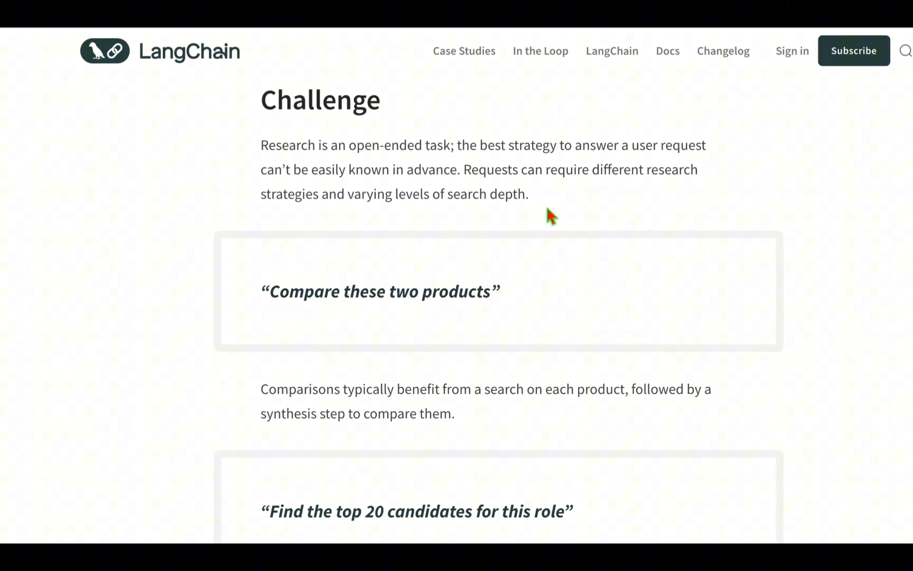
scroll(down, 3)
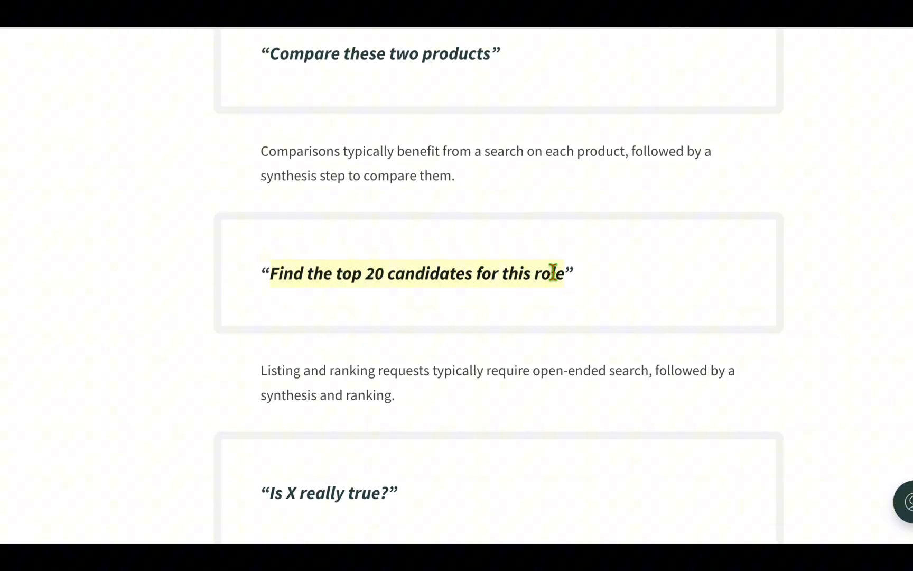
scroll(down, 3)
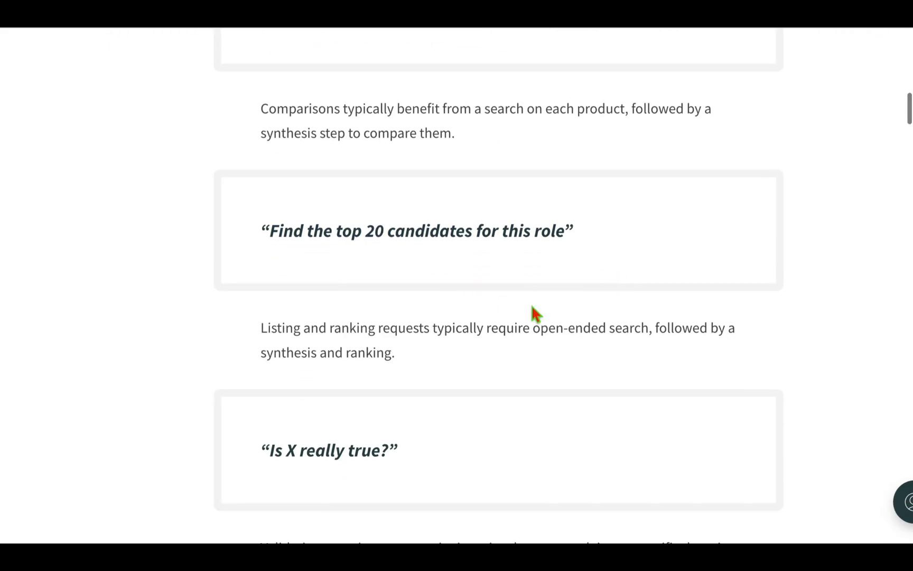
drag(432, 327, 648, 313)
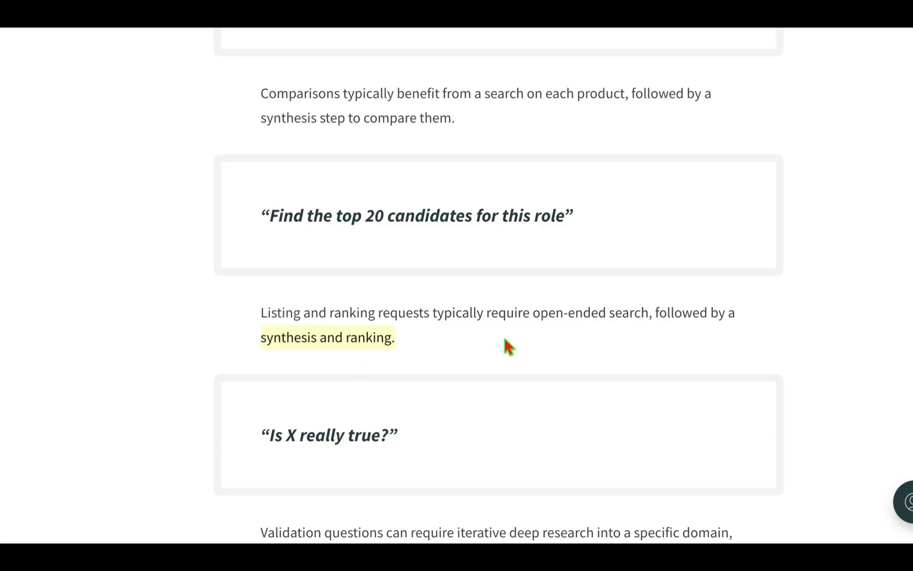
scroll(down, 3)
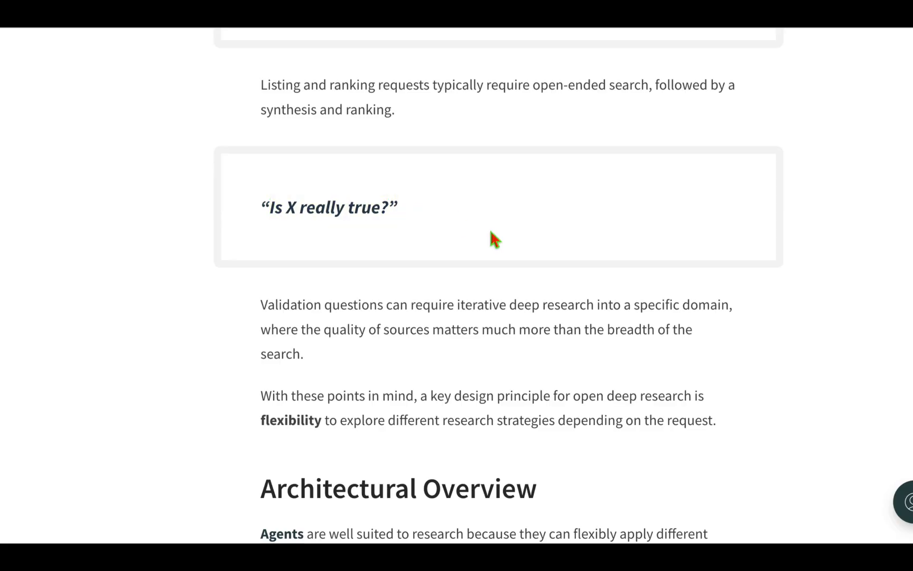
double_click(480, 291)
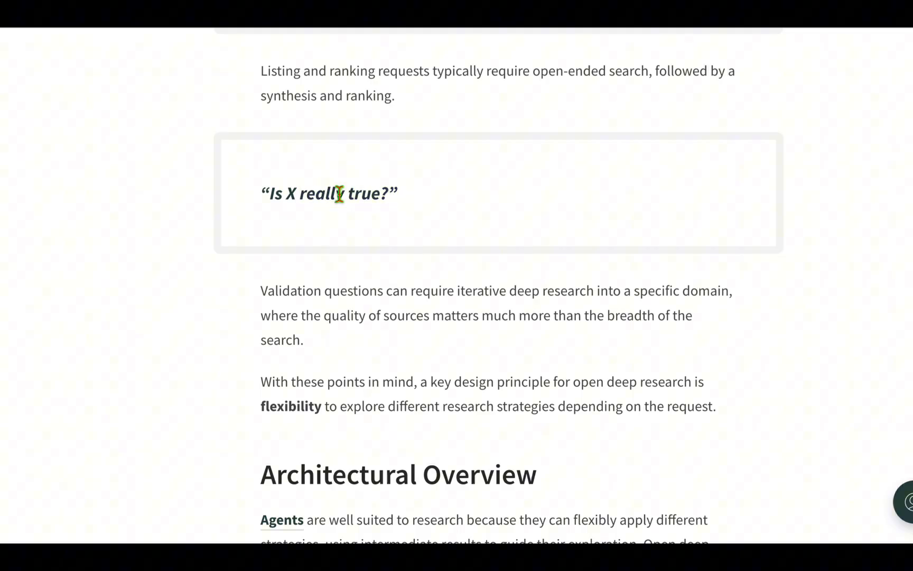
mouse_move(635, 378)
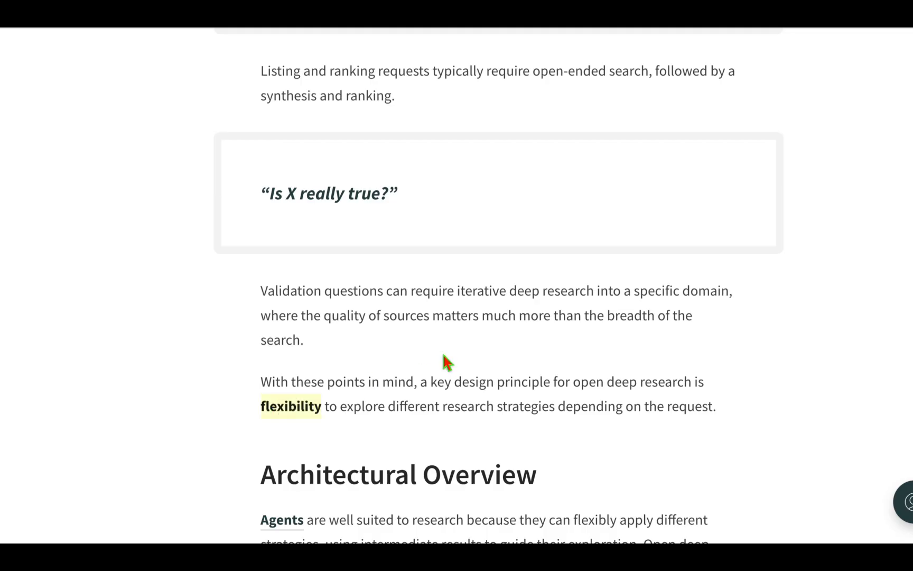
Step: Scroll through the Architectural Overview down to the Phase 1: Scope heading
scroll(down, 3)
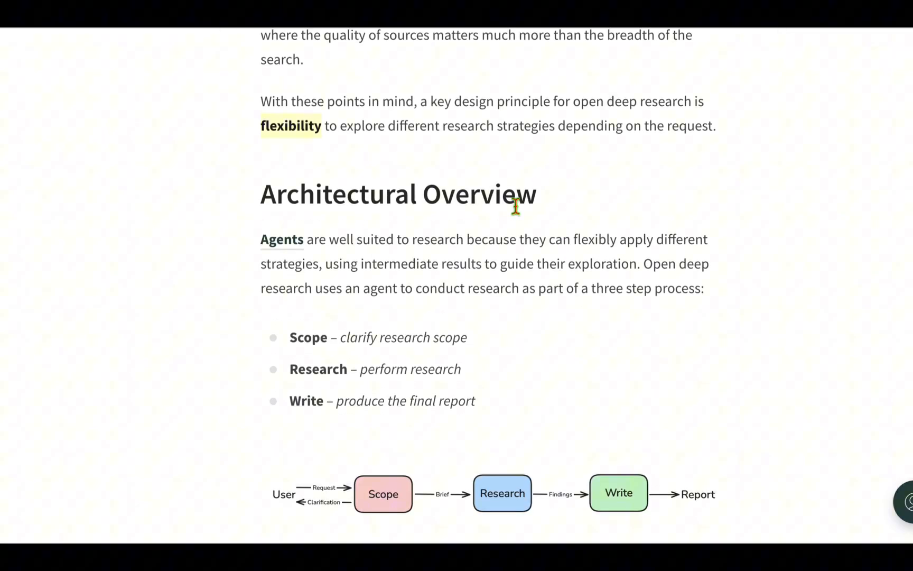
scroll(down, 3)
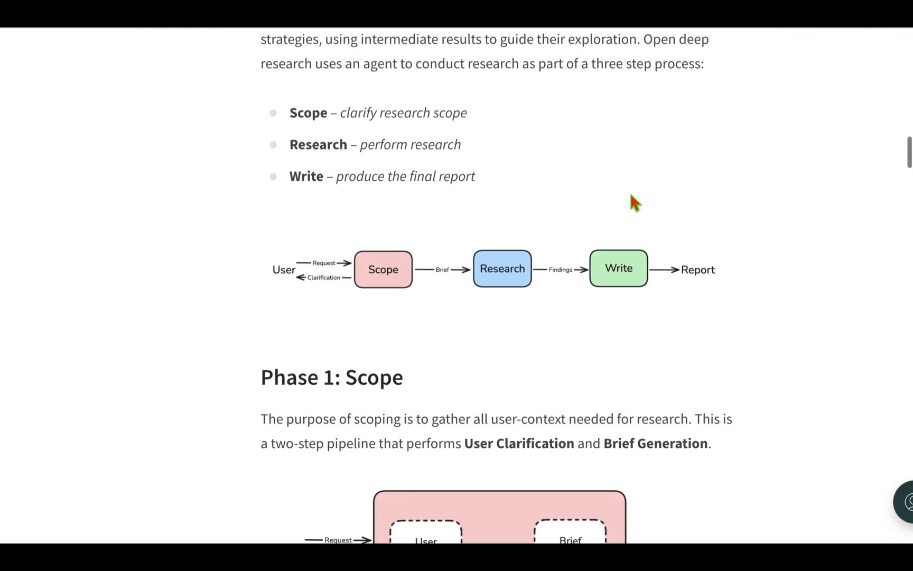
scroll(down, 3)
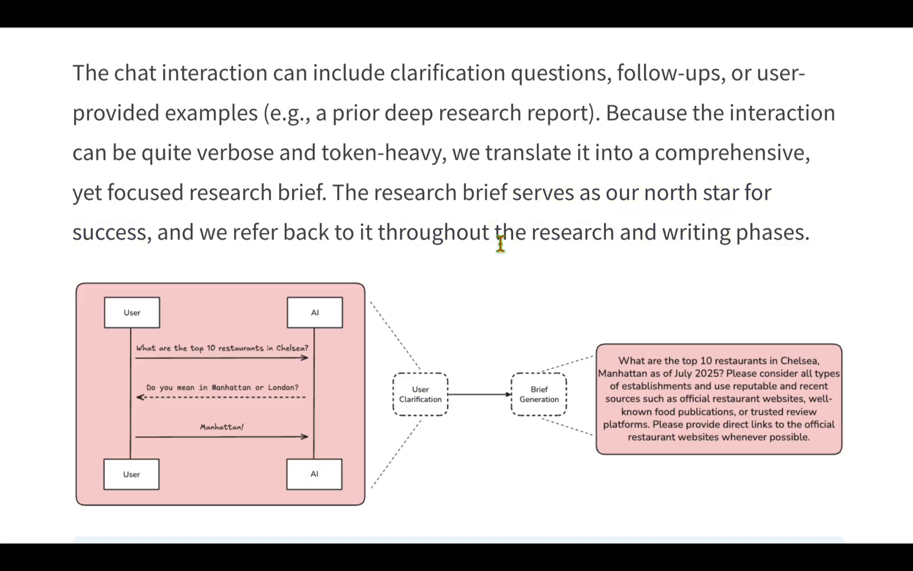
Step: Scroll past the user-clarification diagram to the Research Supervisor heading
scroll(down, 3)
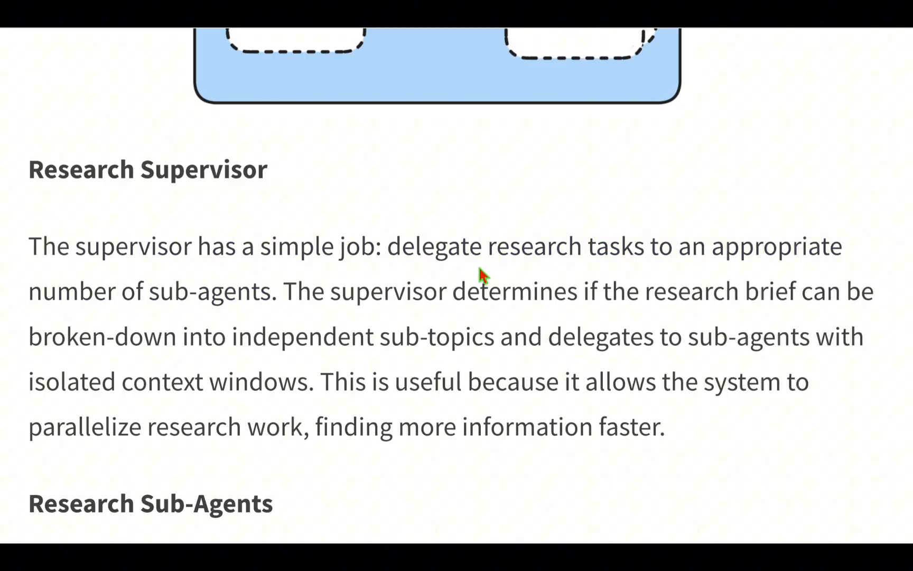
Step: Highlight the Research Supervisor phrase about isolated context windows
scroll(down, 3)
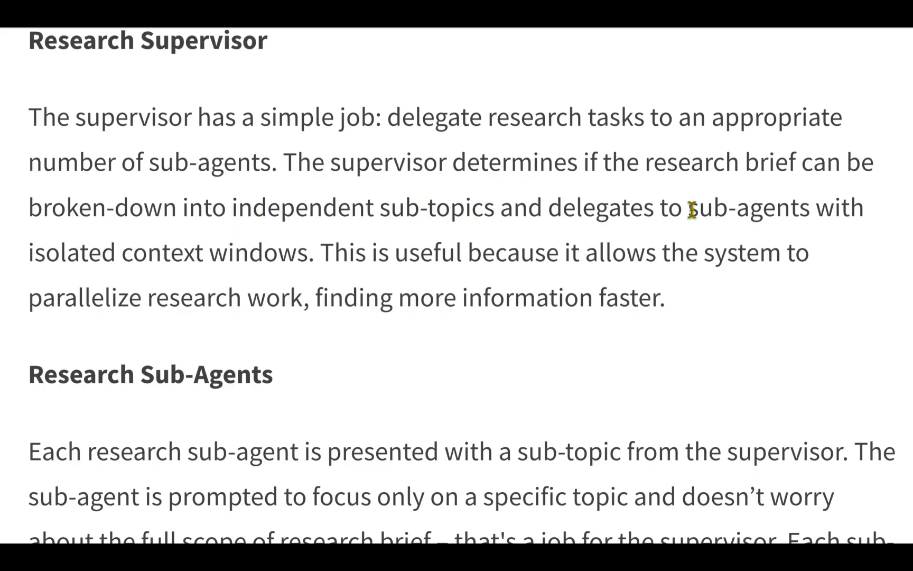
drag(690, 207, 303, 253)
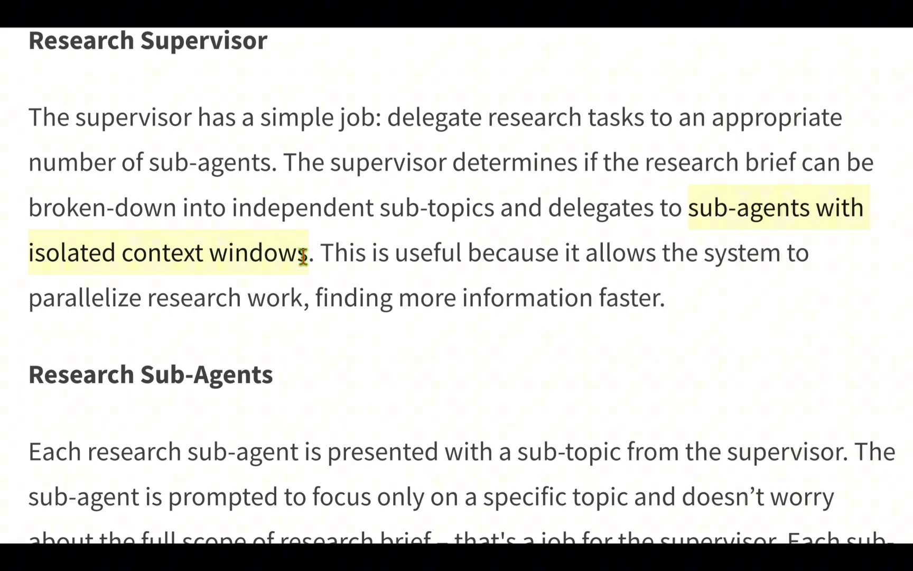
scroll(down, 3)
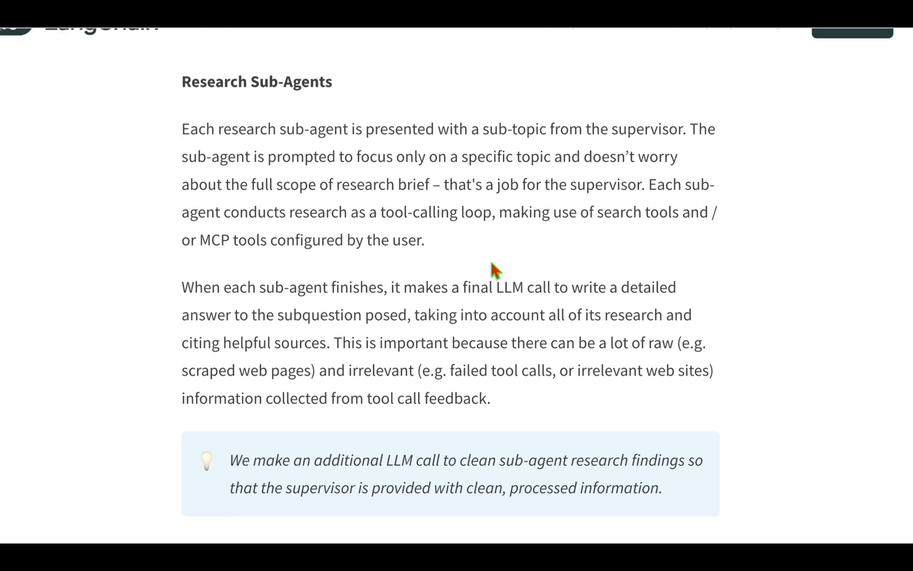
Step: Highlight the sub-agent passage about the subquestion posed, then scroll to Lessons
scroll(down, 3)
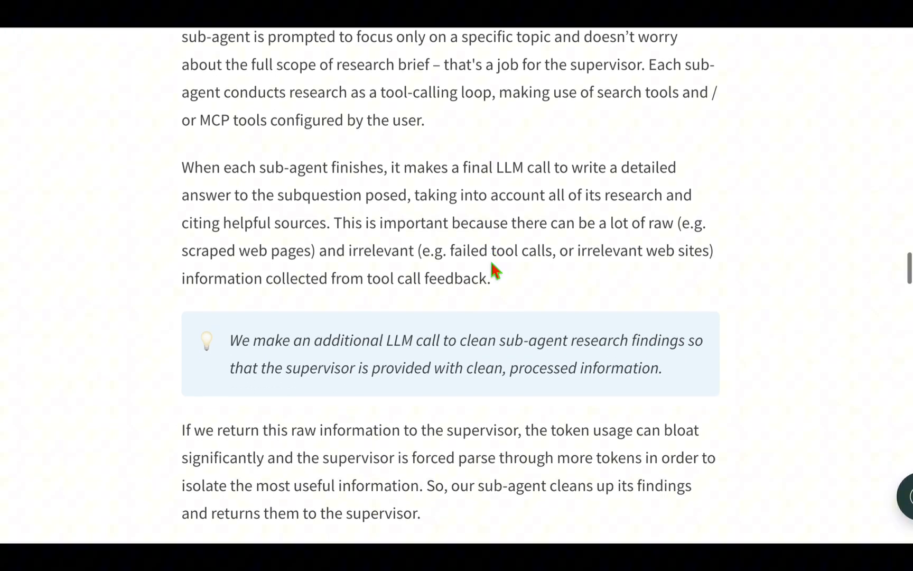
mouse_move(377, 175)
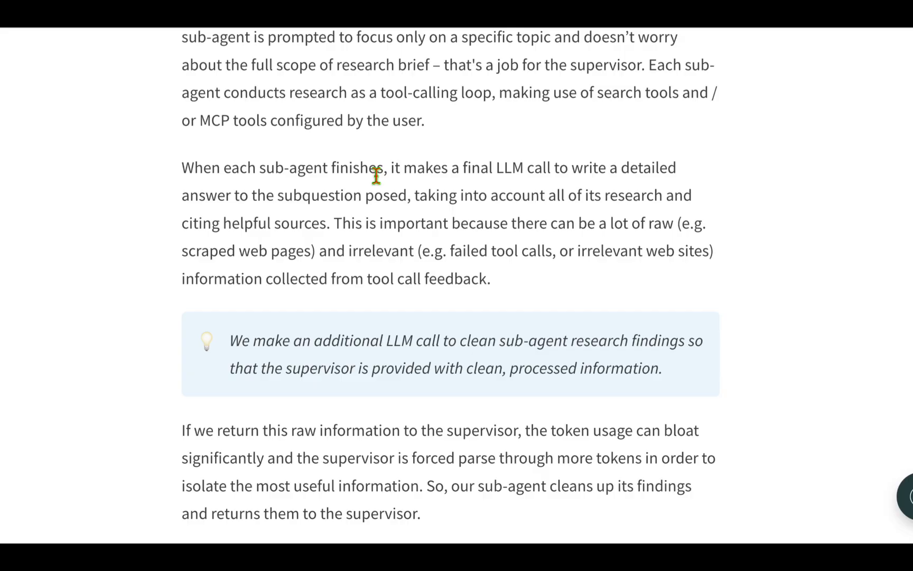
drag(258, 168, 382, 168)
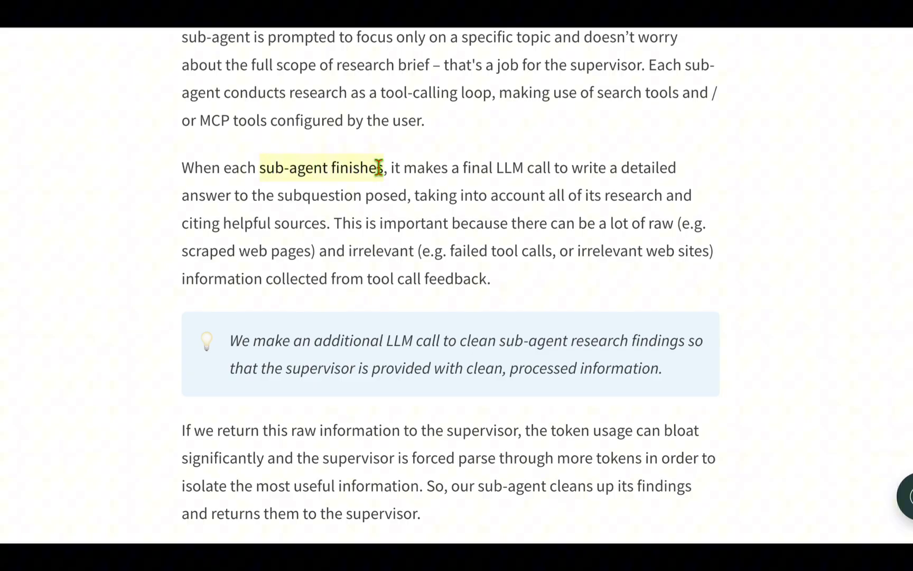
drag(378, 168, 678, 167)
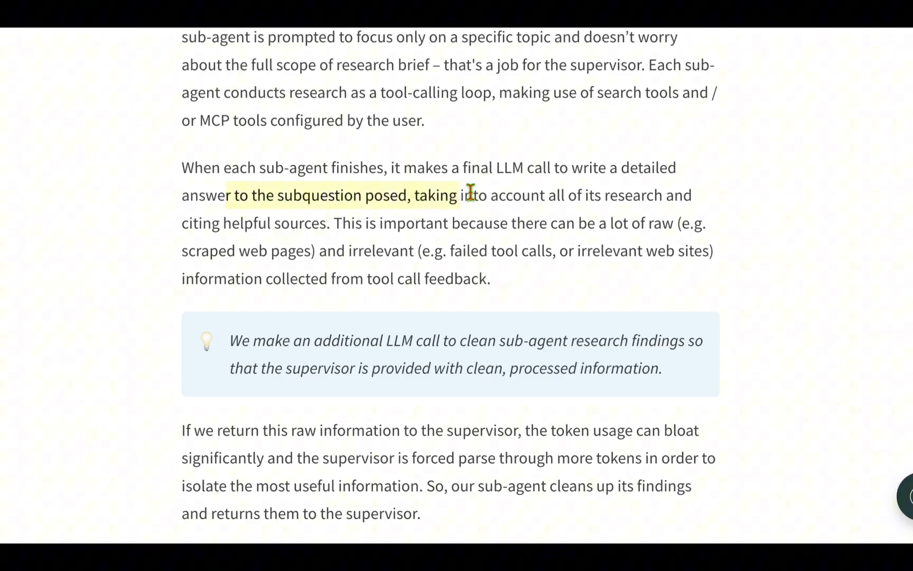
scroll(down, 3)
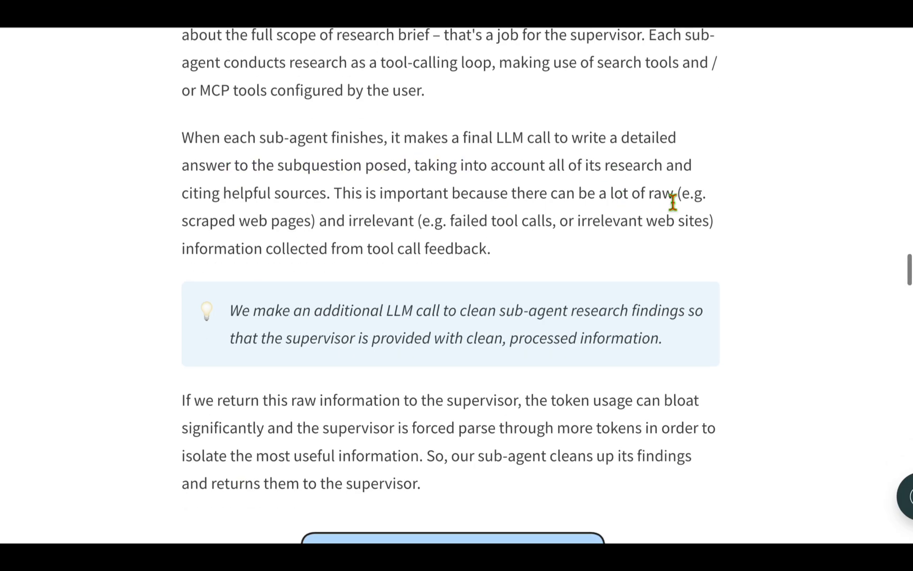
scroll(down, 3)
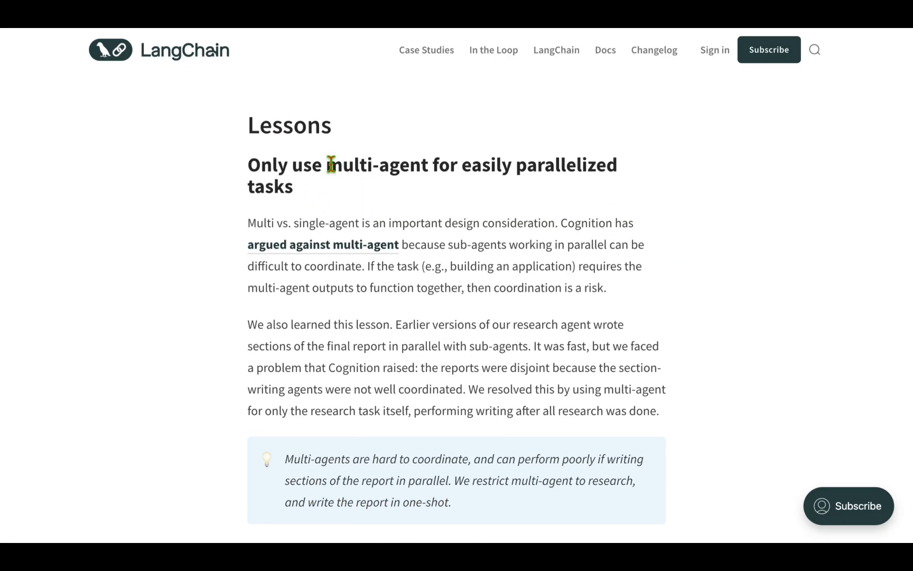
Step: Highlight the lesson about using multi-agents only for parallelizable tasks
drag(328, 164, 294, 187)
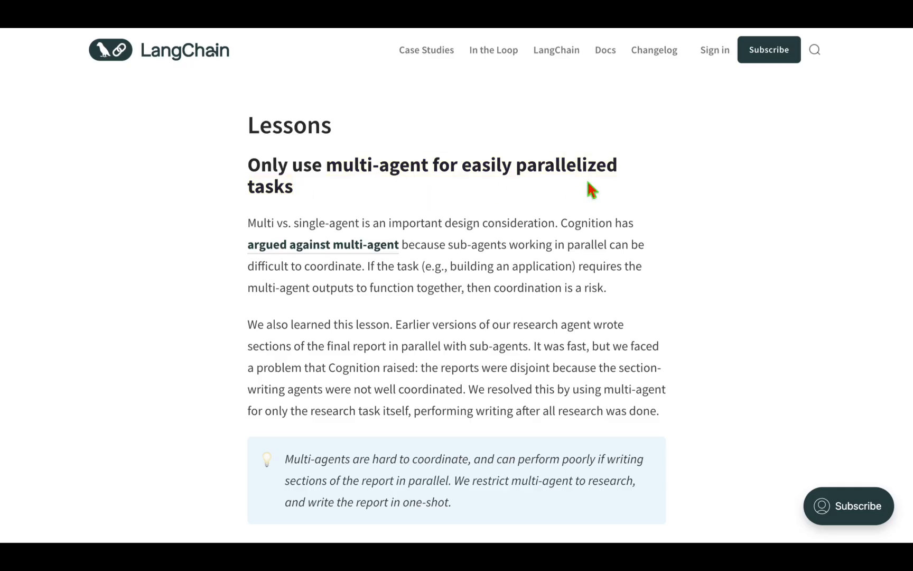
scroll(down, 3)
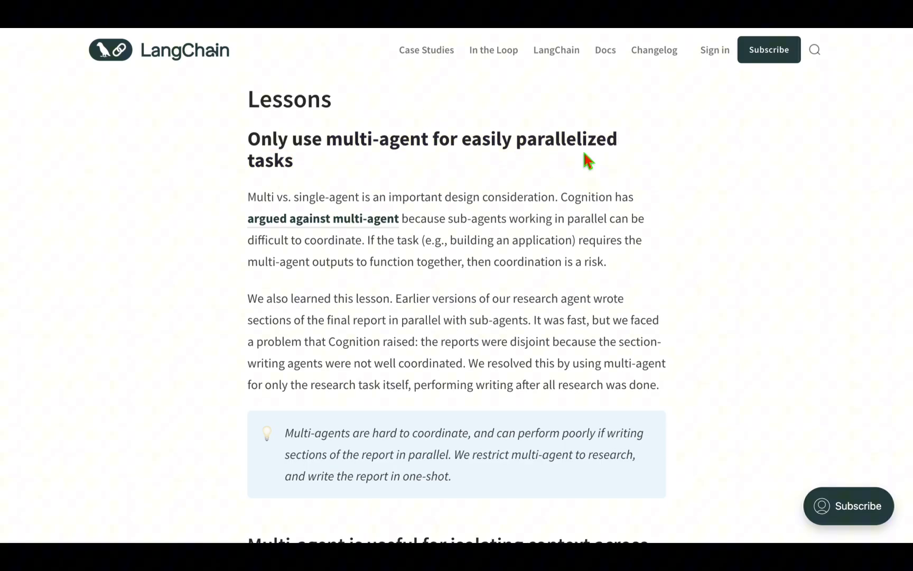
scroll(down, 3)
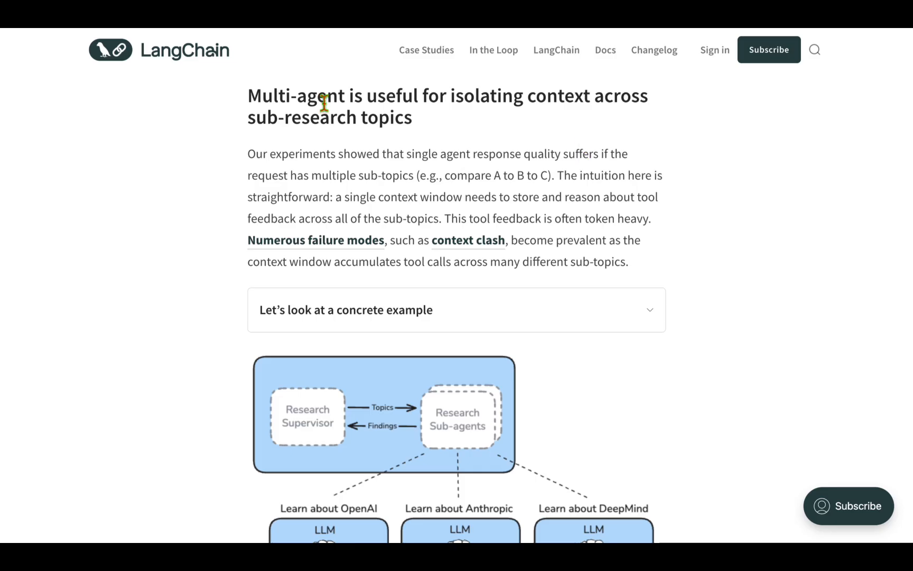
Step: Highlight the isolating-context and tuning-research-depth headings, reaching Using Open Deep Research
drag(302, 96, 622, 95)
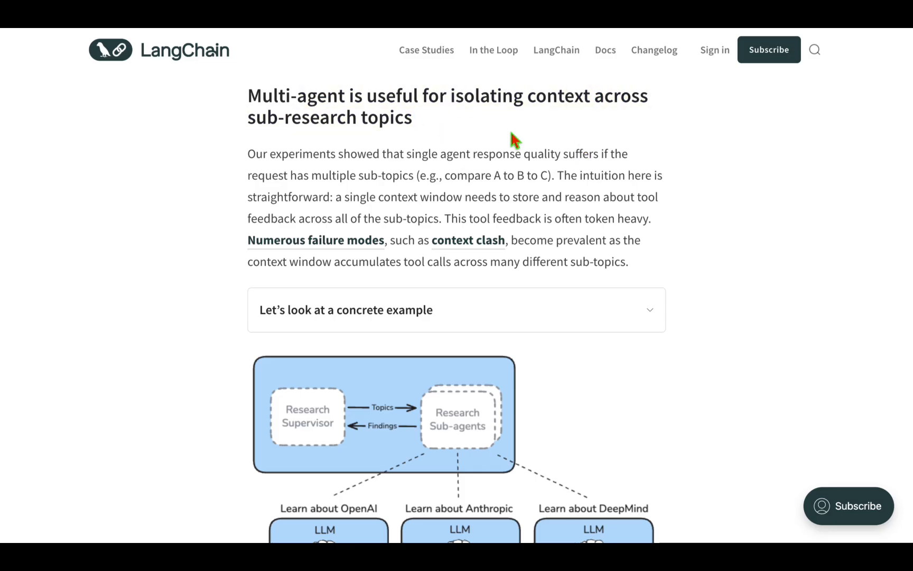
scroll(down, 3)
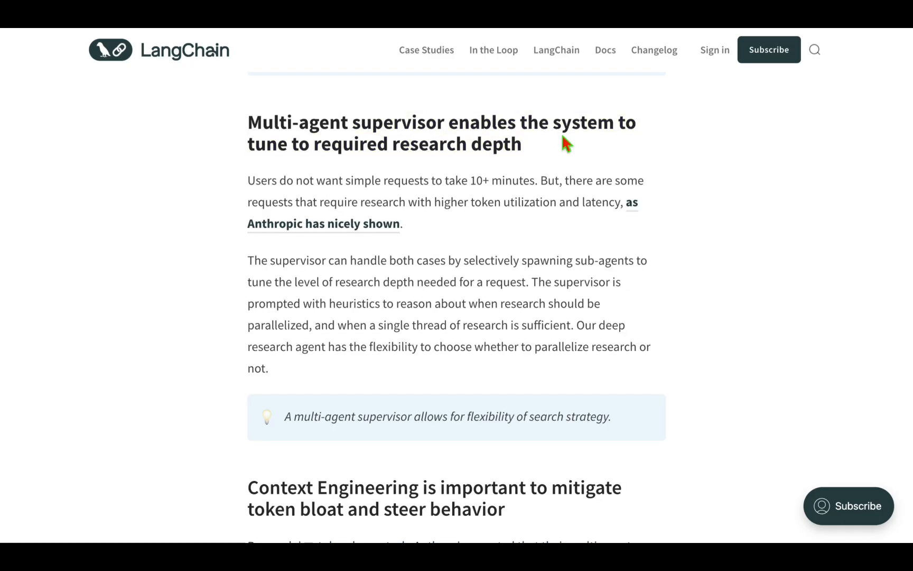
drag(314, 144, 520, 144)
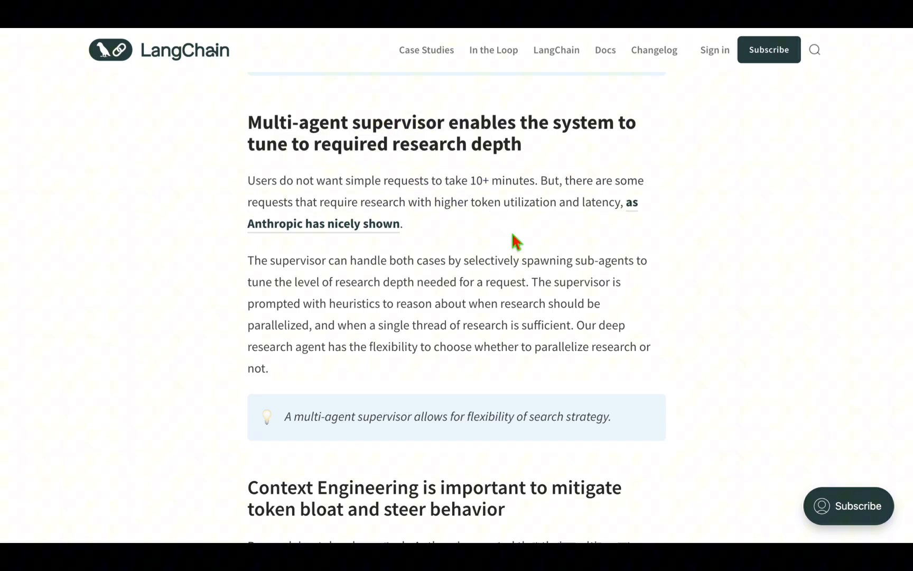
scroll(down, 3)
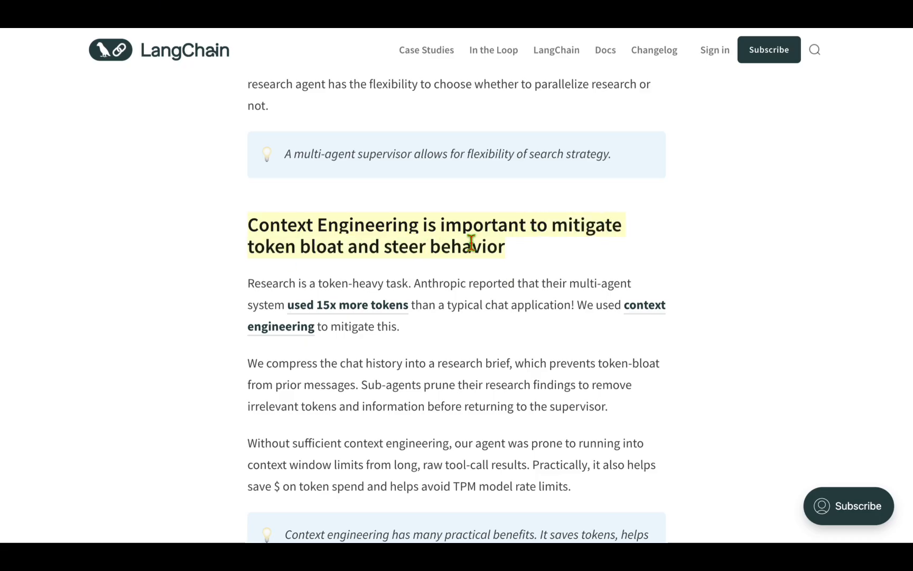
scroll(down, 3)
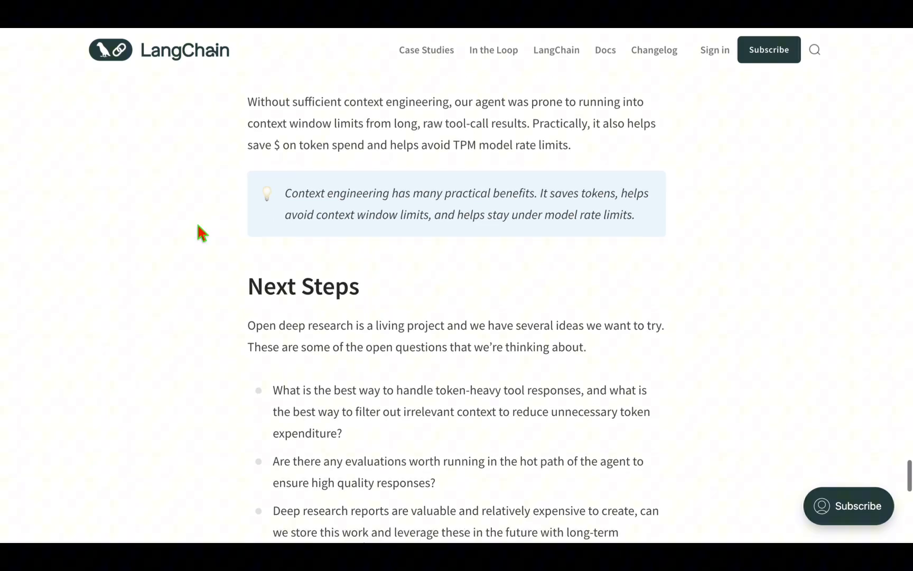
scroll(down, 3)
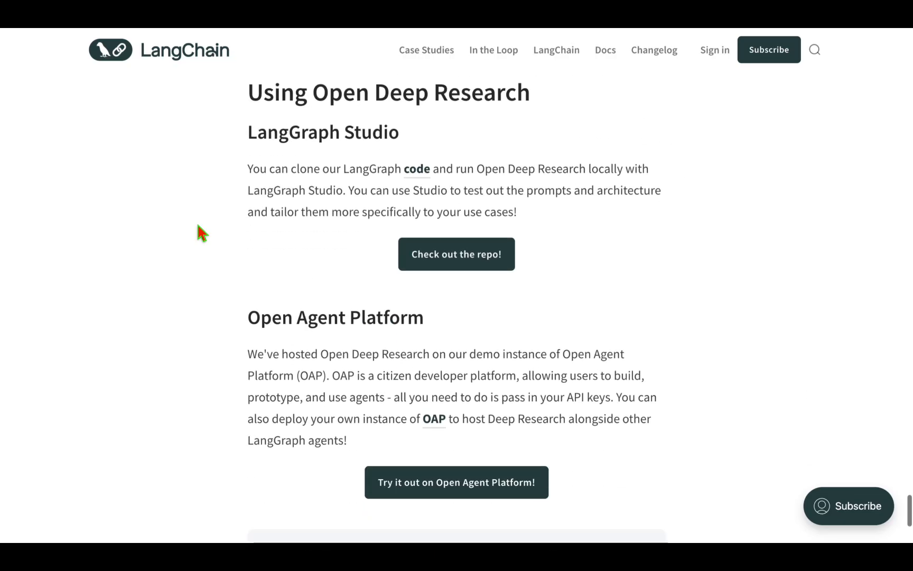
mouse_move(542, 224)
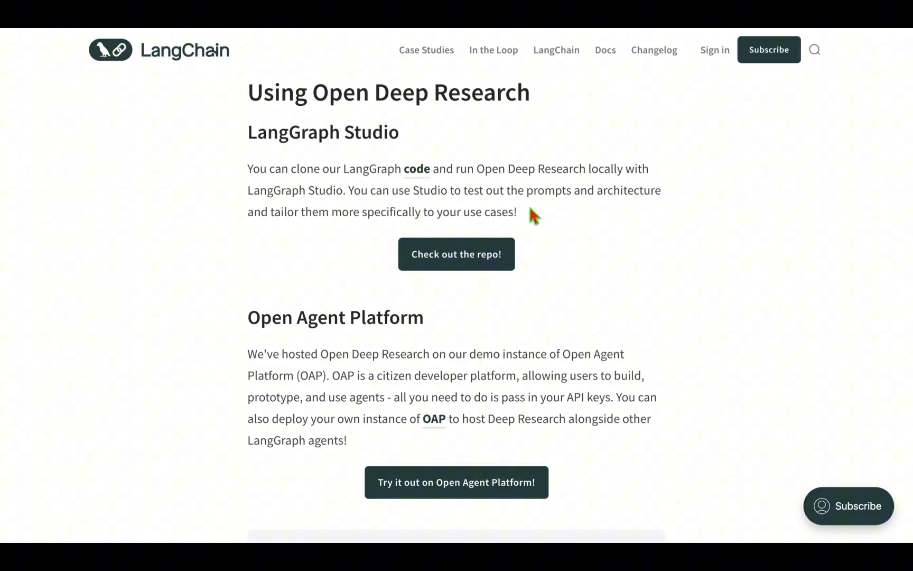
Step: Follow the 'Check out the repo!' link to the Open Deep Research GitHub repository
click(457, 254)
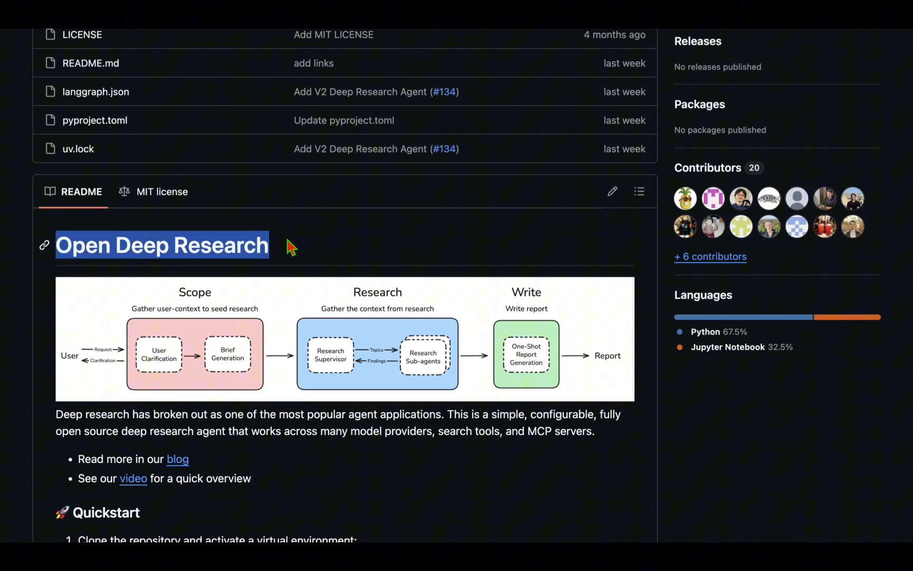
Step: Scroll the README to Quickstart and select the venv setup and cd project-folder commands
scroll(down, 3)
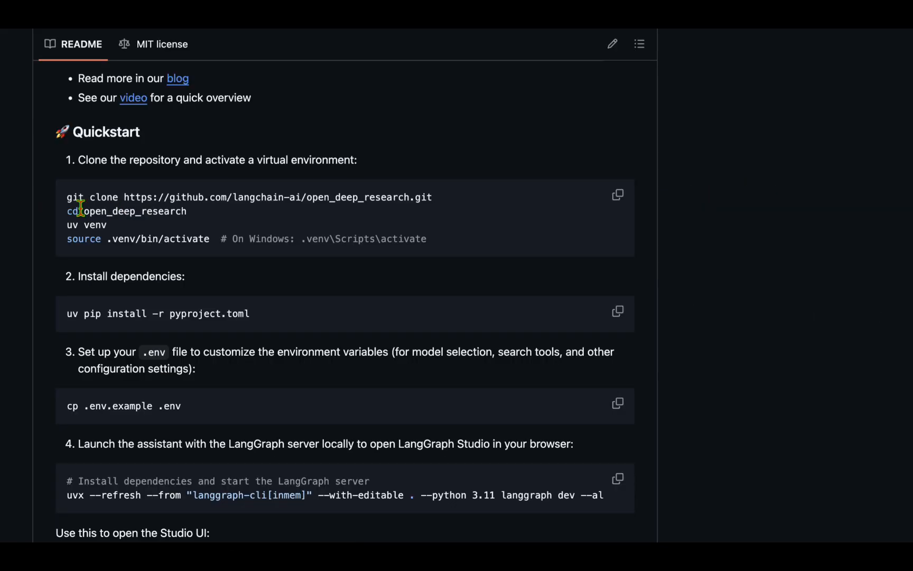
drag(66, 225, 239, 238)
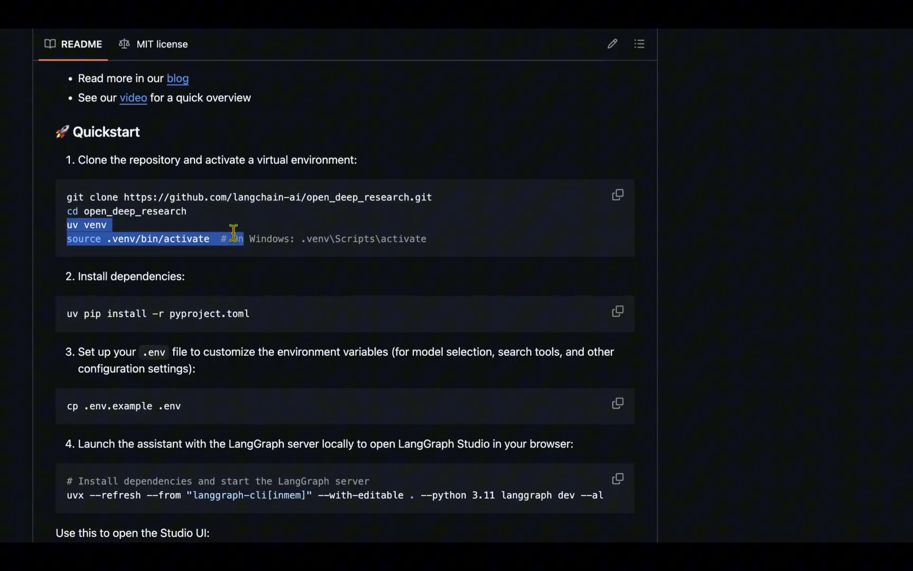
click(466, 246)
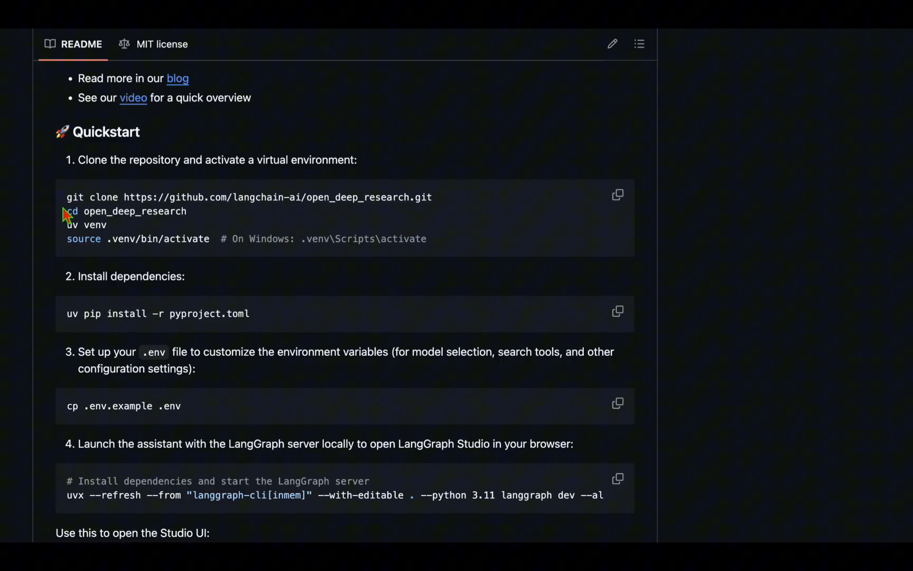
drag(67, 197, 433, 197)
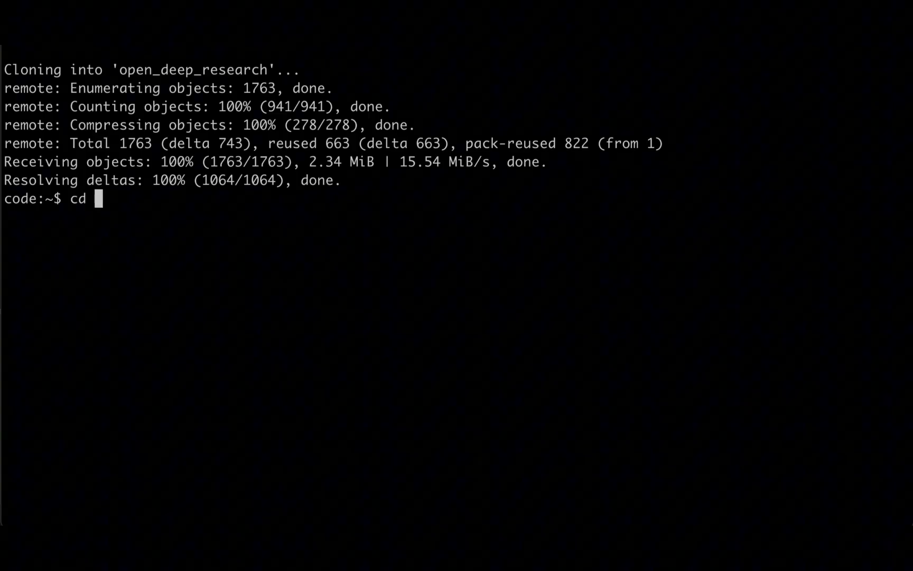
Step: Move into open_deep_research, create a uv venv and activate it with source .venv/bin/activate
text(open_deep_research)
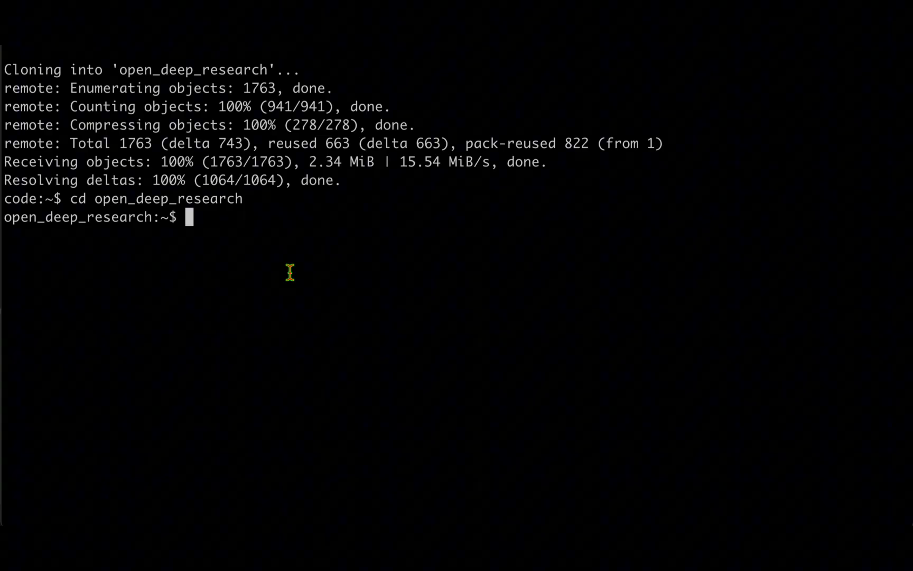
text(uv venv)
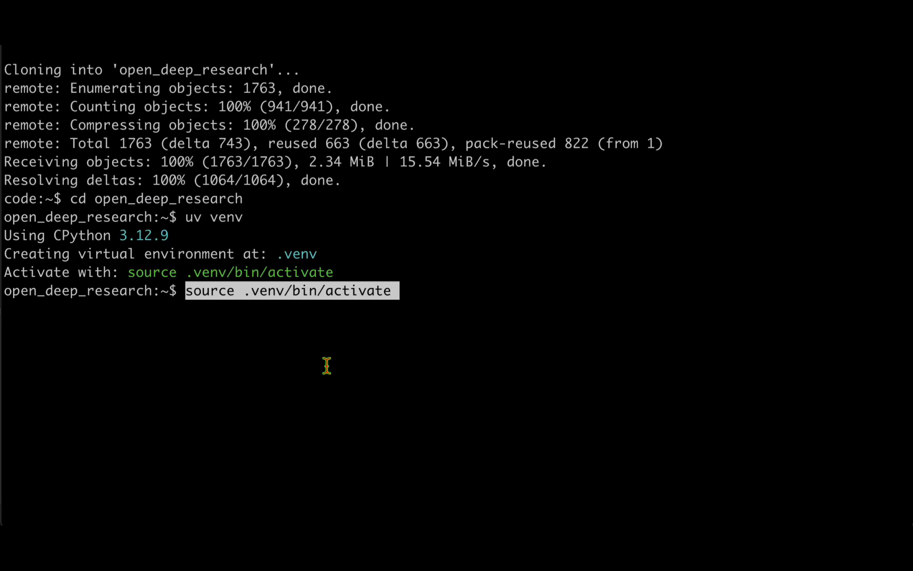
key(Enter)
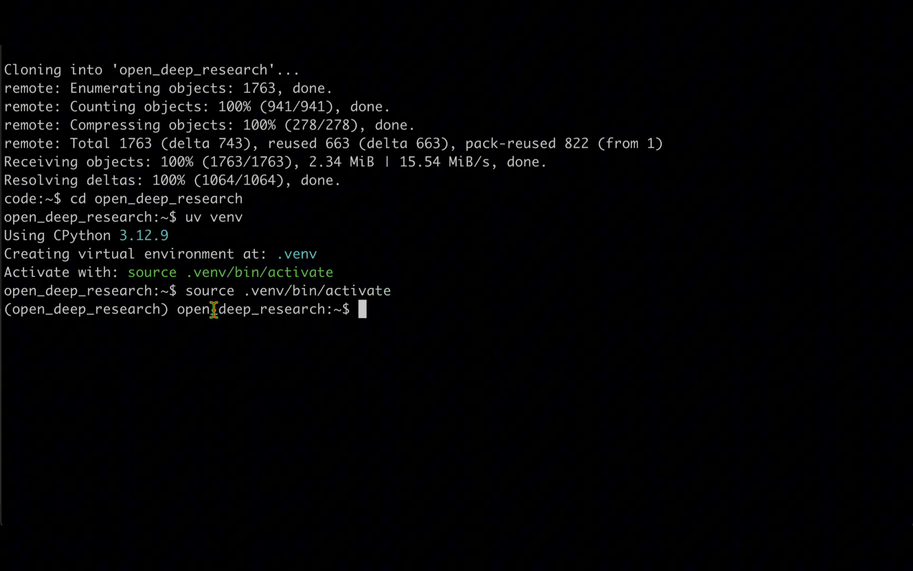
double_click(85, 309)
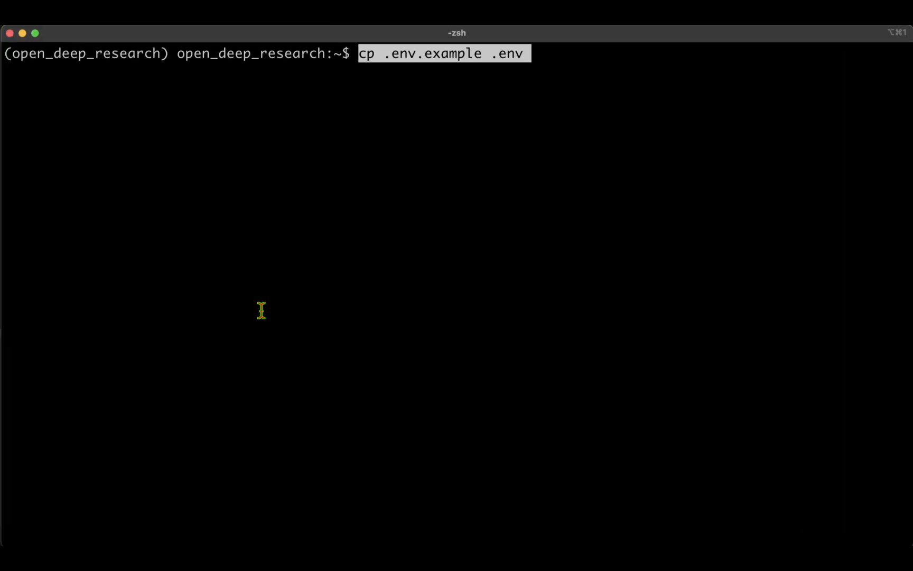
Step: Run ls -al to confirm .env now sits beside .env.example
text(ls -al)
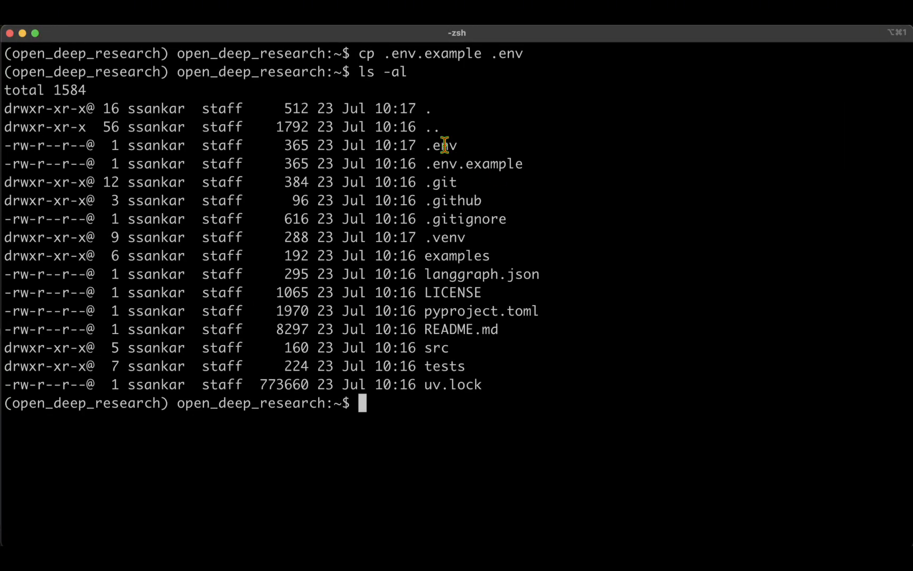
mouse_move(393, 121)
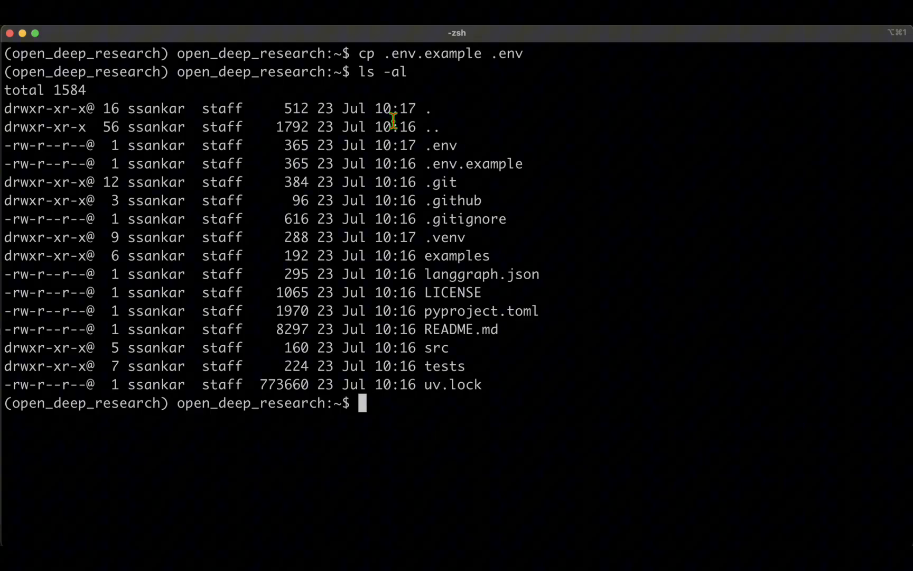
mouse_move(684, 244)
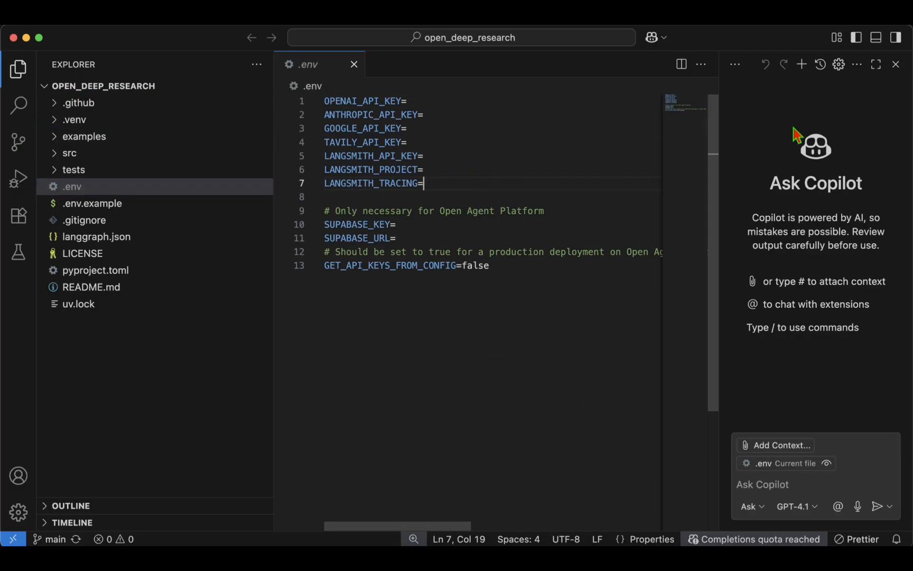
Step: Close the Copilot chat and set LANGSMITH_TRACING=false in the project's .env file
click(896, 66)
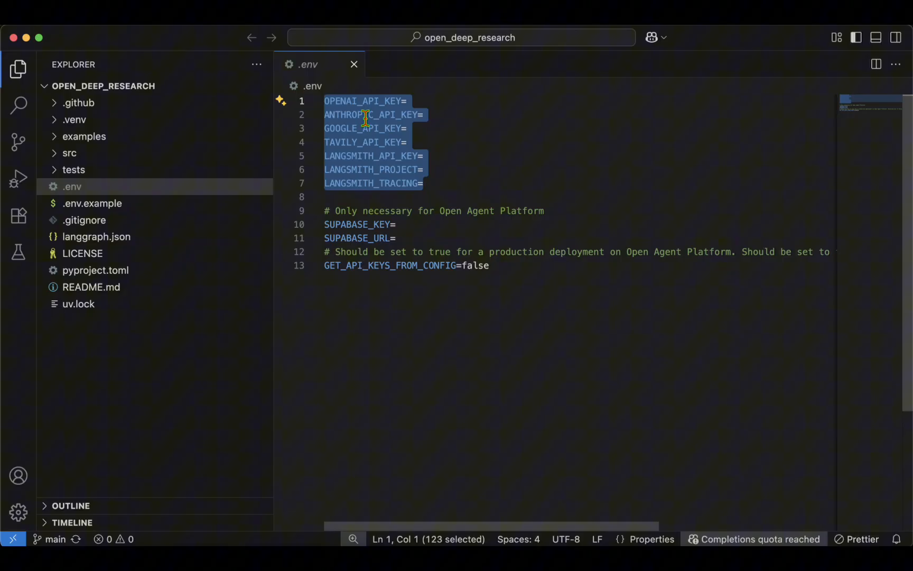
click(406, 127)
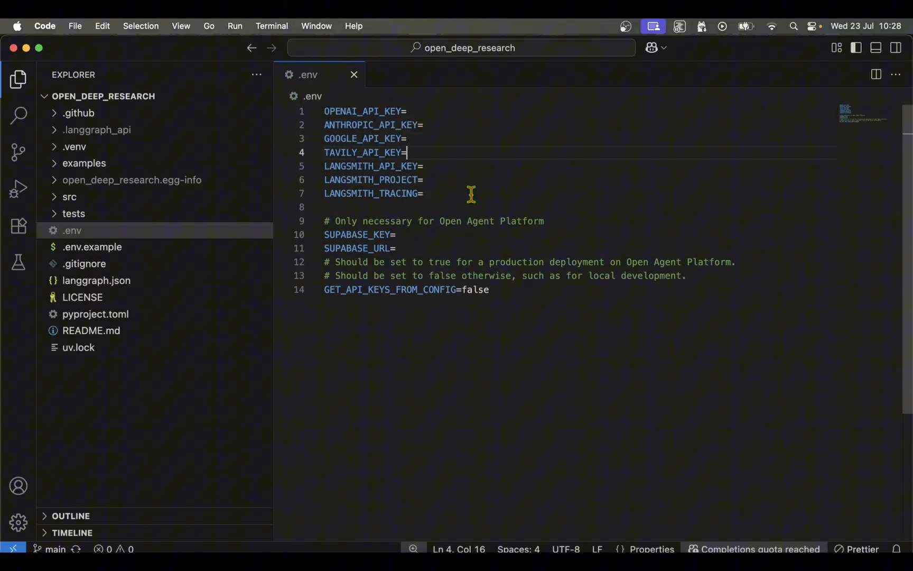
text(false)
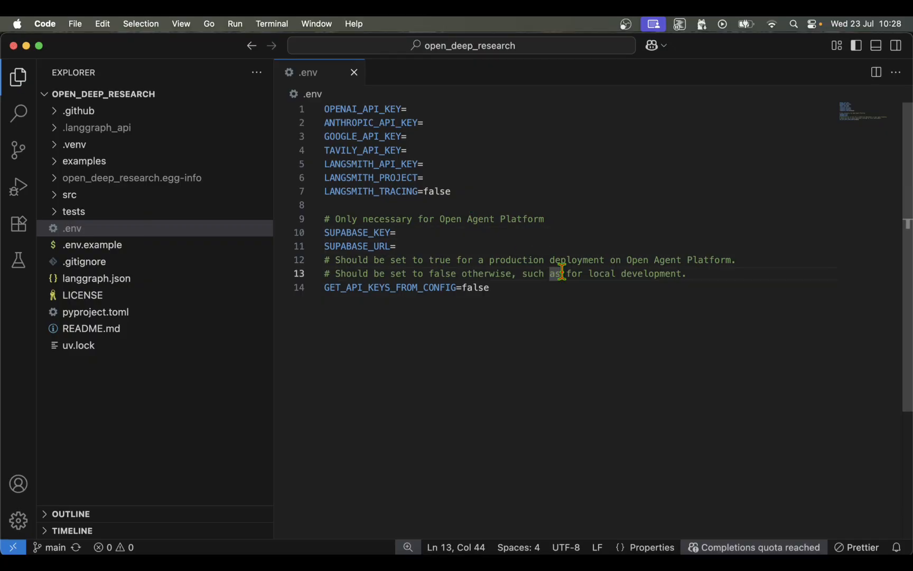
key(Cmd+Tab)
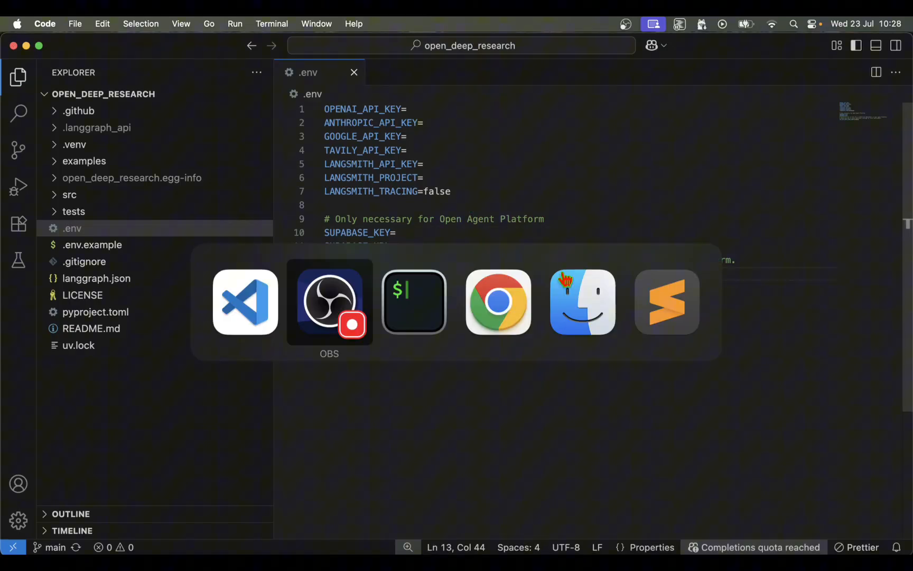
Step: Pick Chrome in the app switcher to leave Visual Studio Code
click(414, 302)
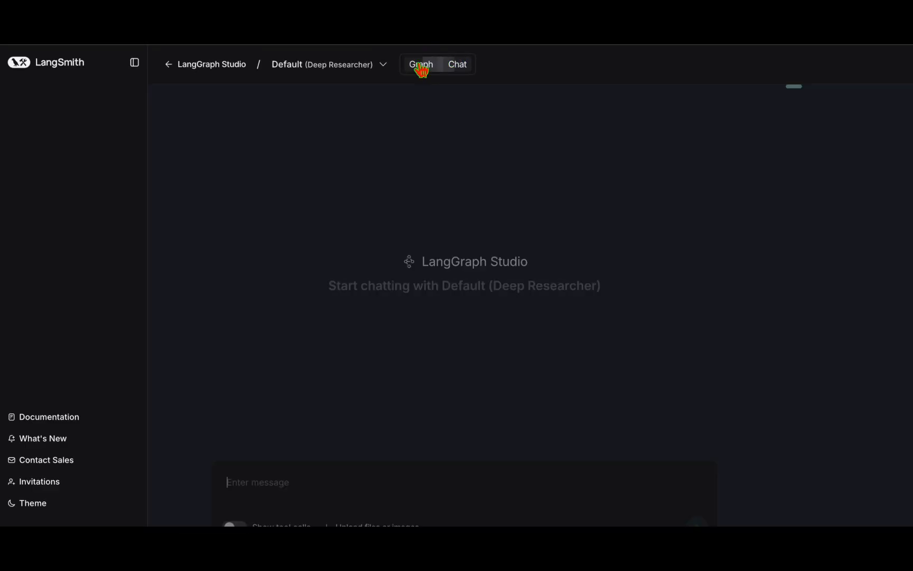
Step: Toggle the Deep Researcher to Chat mode, then back to Graph view
click(457, 64)
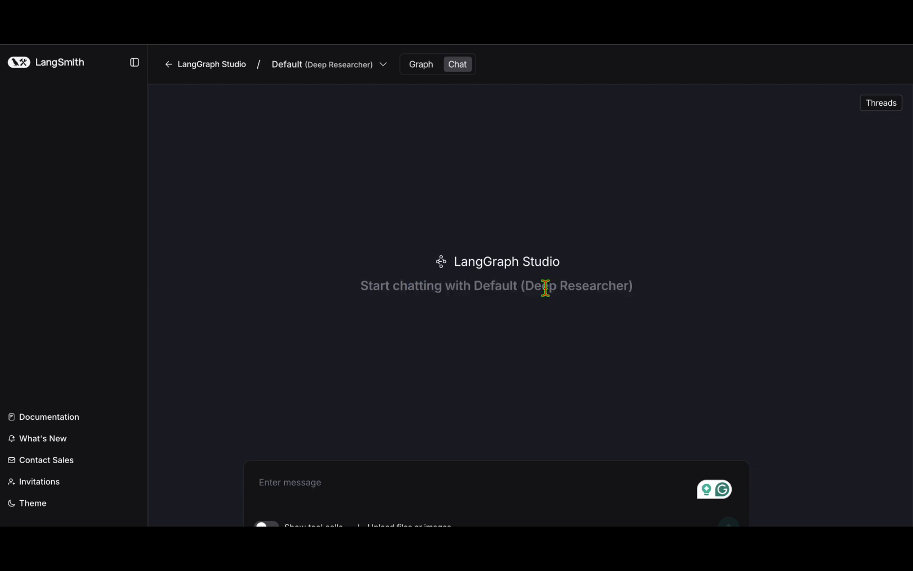
drag(526, 285, 629, 285)
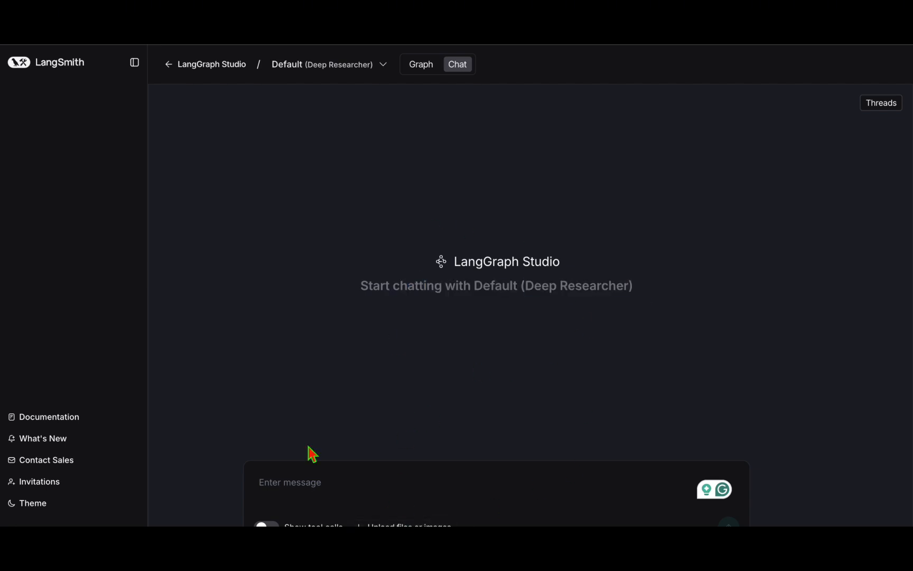
mouse_move(474, 414)
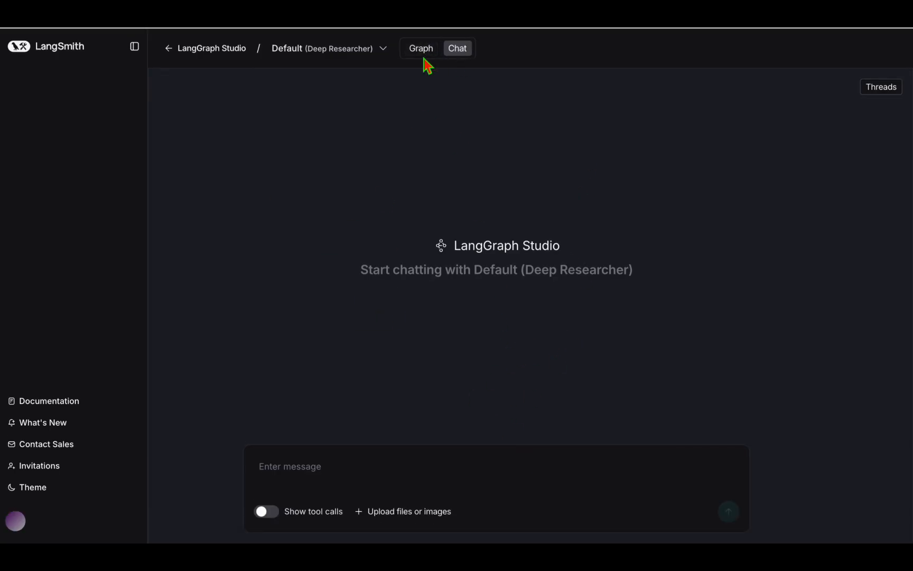
click(421, 49)
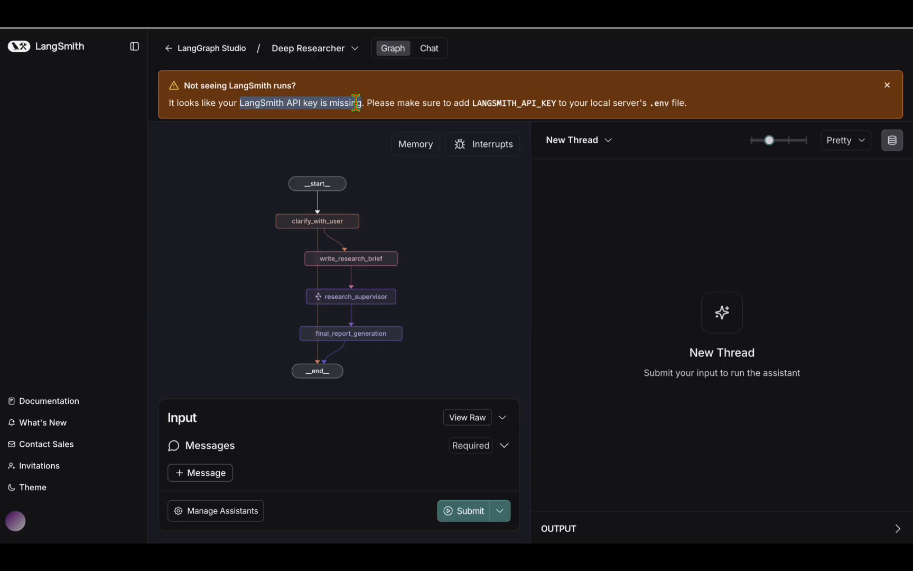
Step: Highlight the orange 'LangSmith API key is missing' warning in Graph view
drag(355, 103, 570, 103)
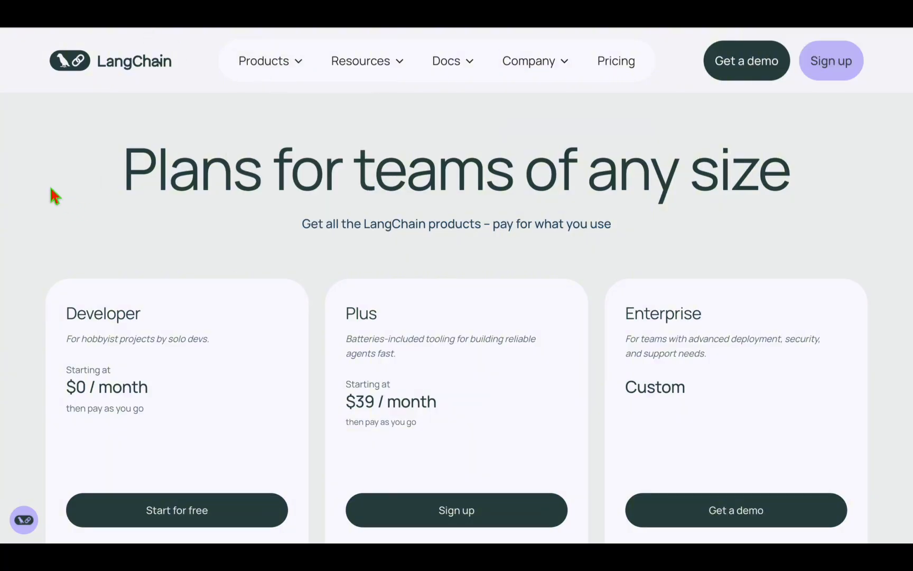
mouse_move(174, 518)
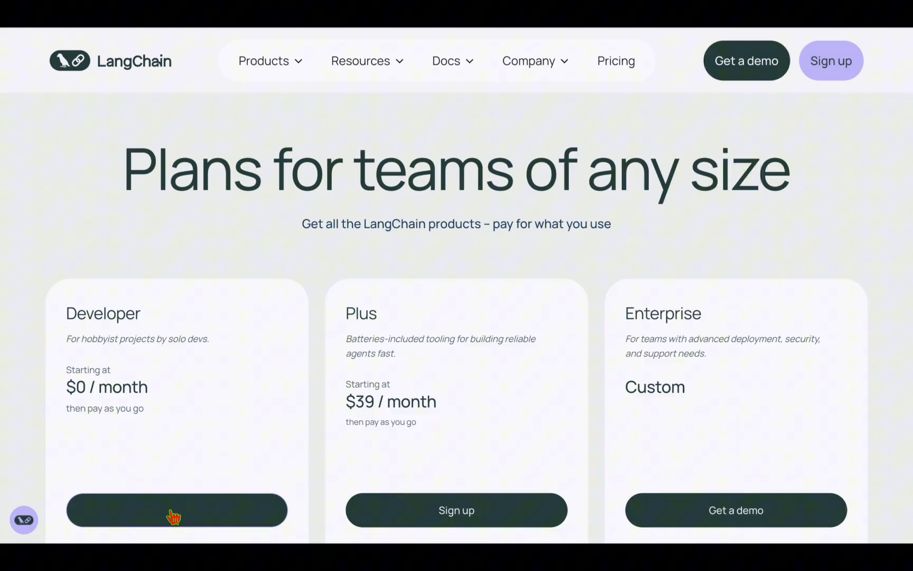
Step: Choose Start for free under the Developer plan on the pricing page
click(176, 510)
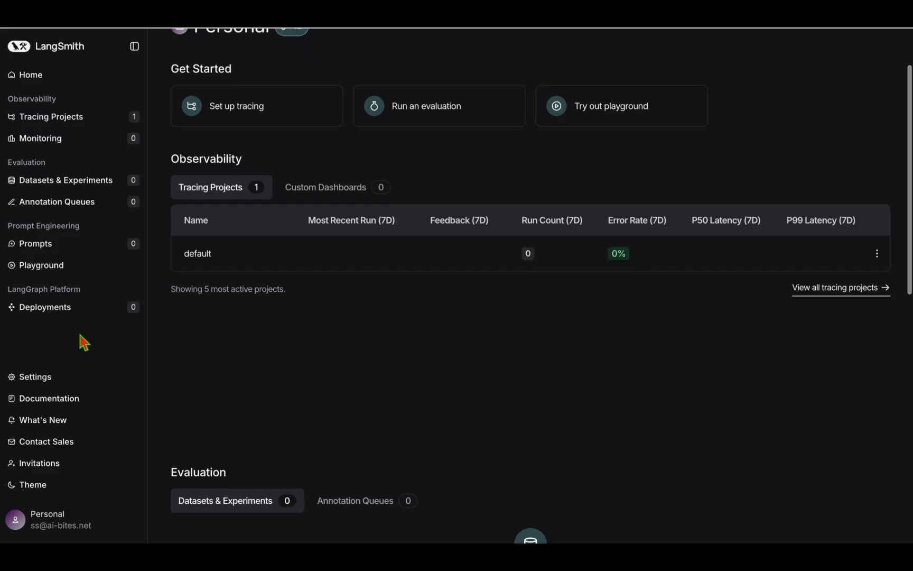
Step: Go to Tracing Projects and start a + New Project to reveal the setup guide
click(51, 117)
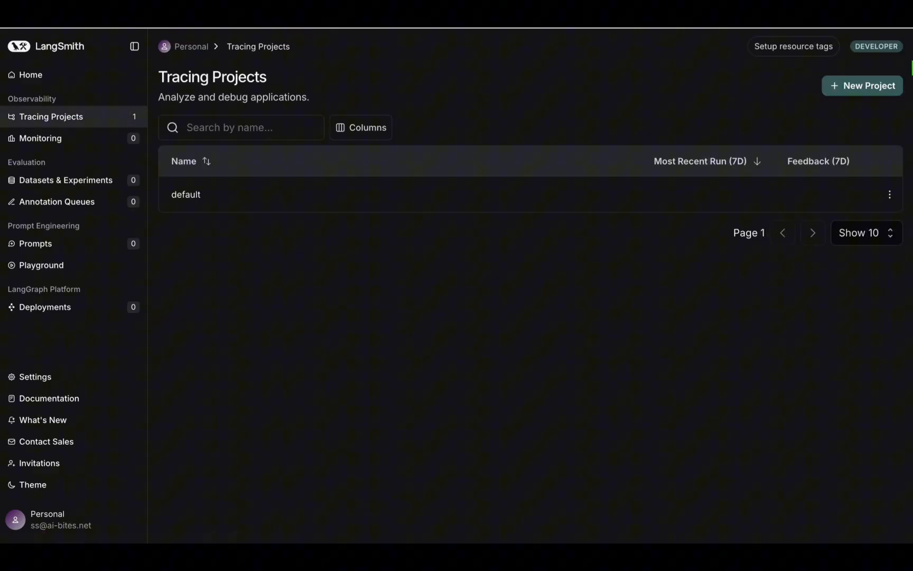
click(863, 86)
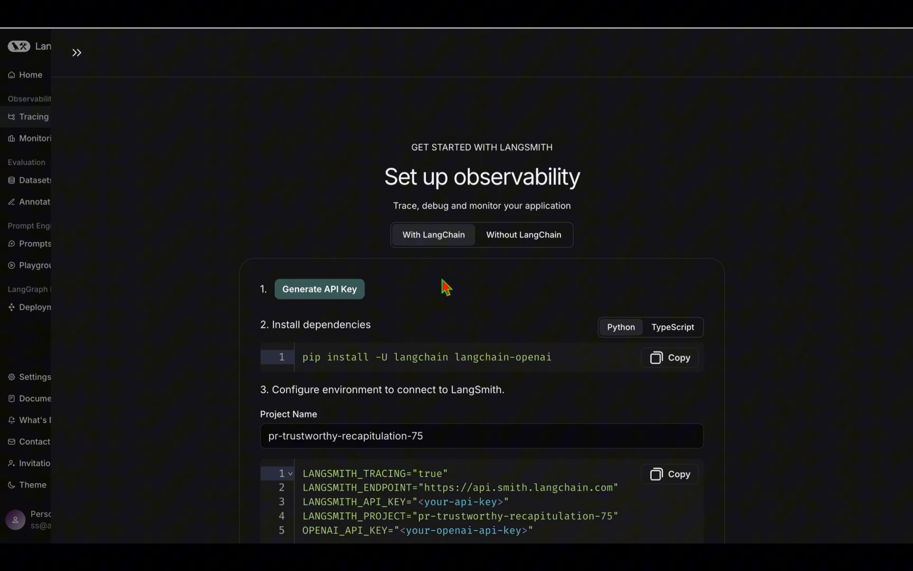
mouse_move(412, 284)
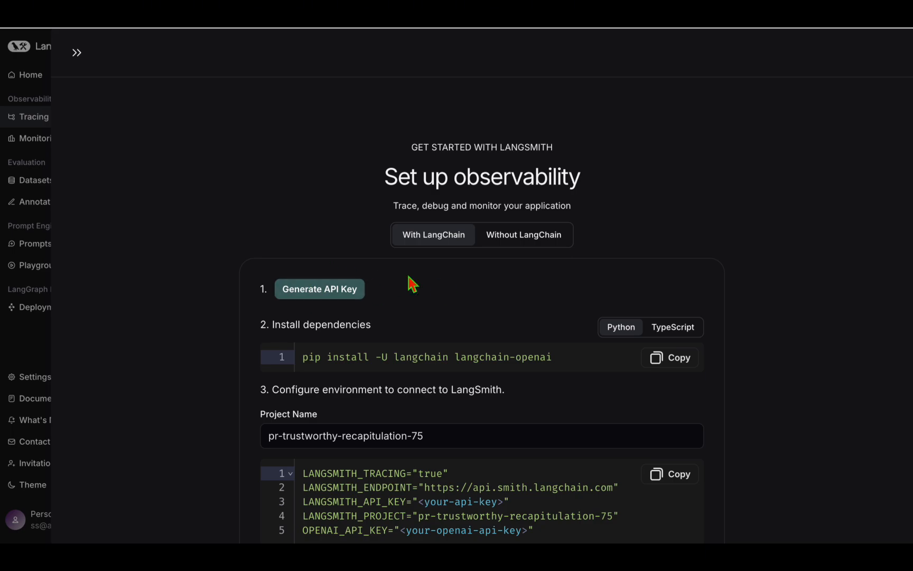
mouse_move(337, 295)
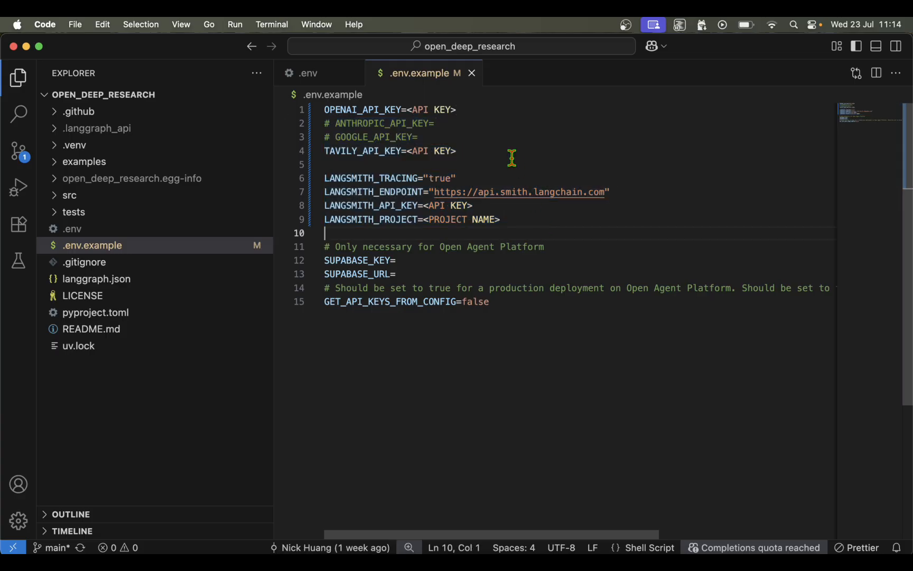
double_click(362, 110)
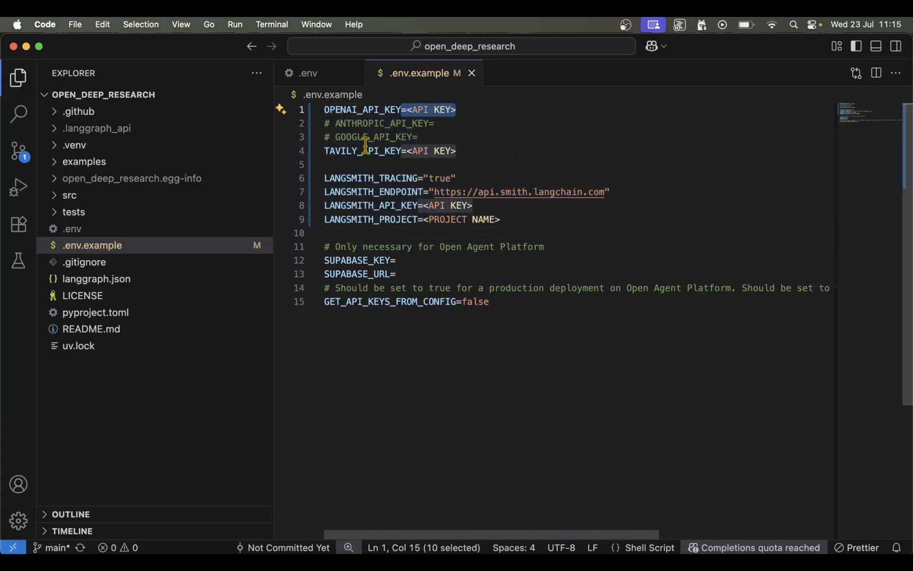
click(473, 151)
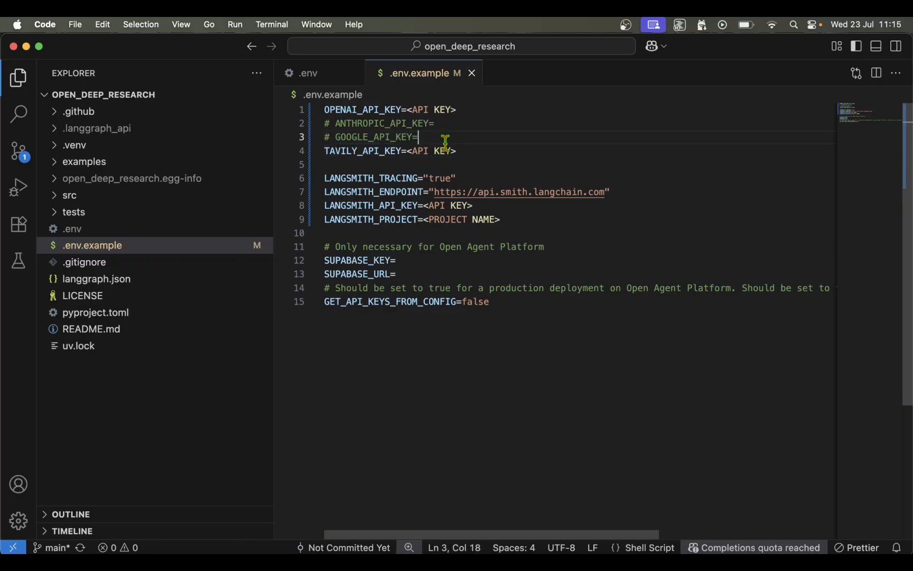
click(484, 151)
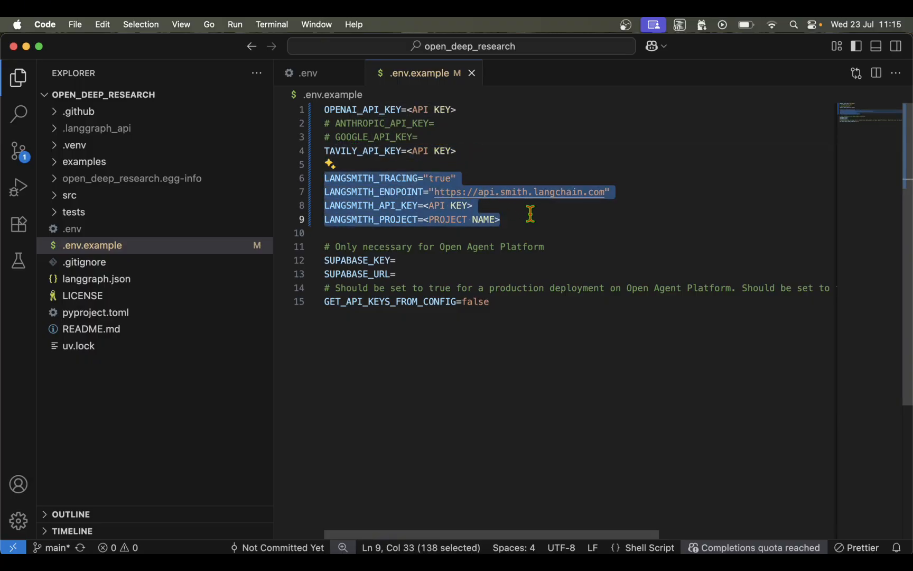
click(460, 179)
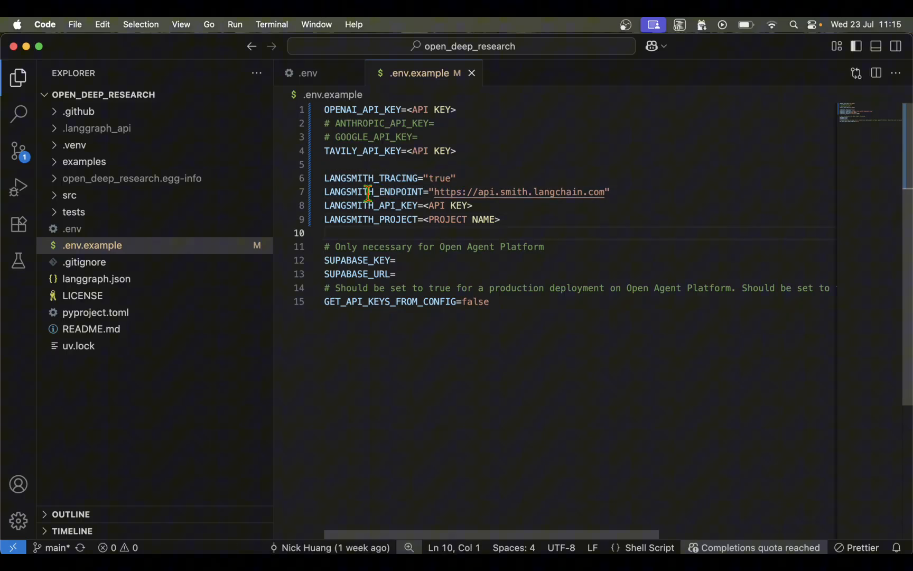
click(378, 205)
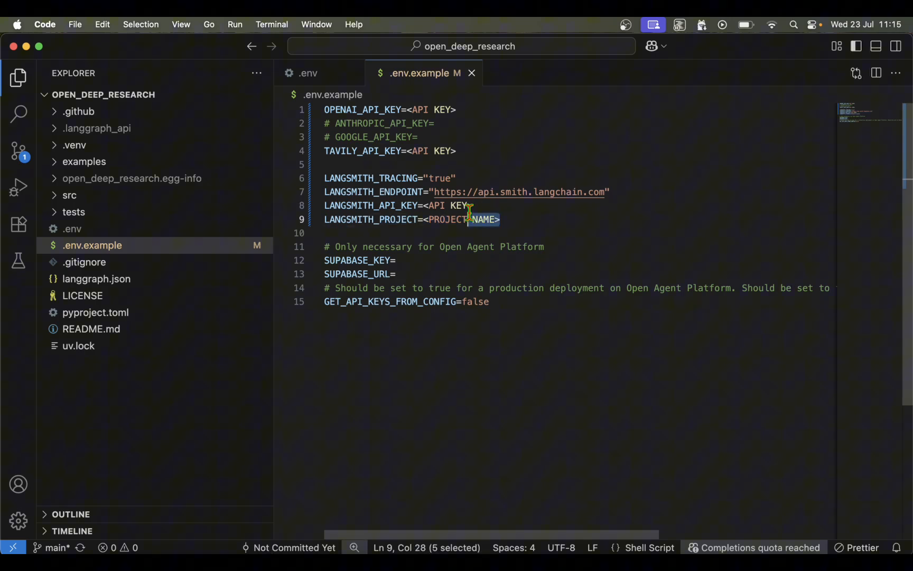
click(425, 219)
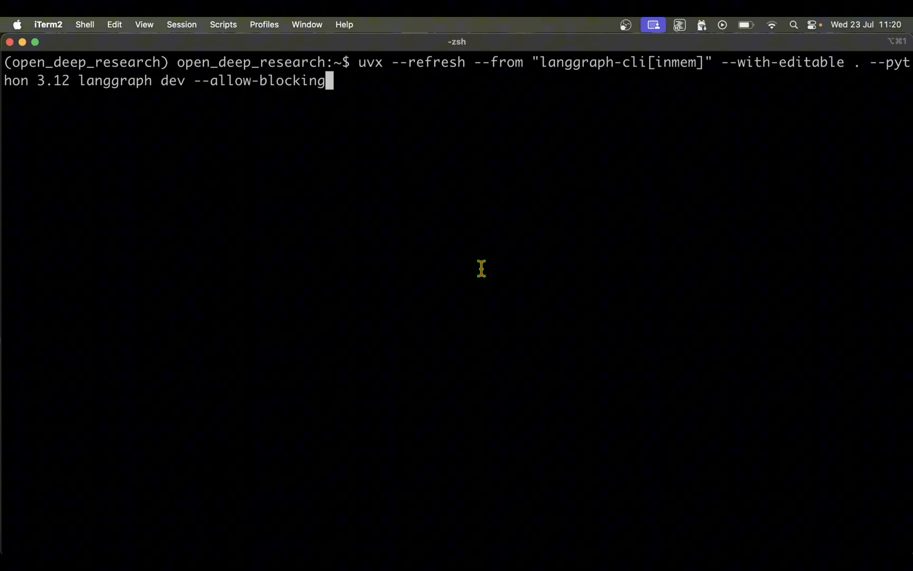
mouse_move(326, 140)
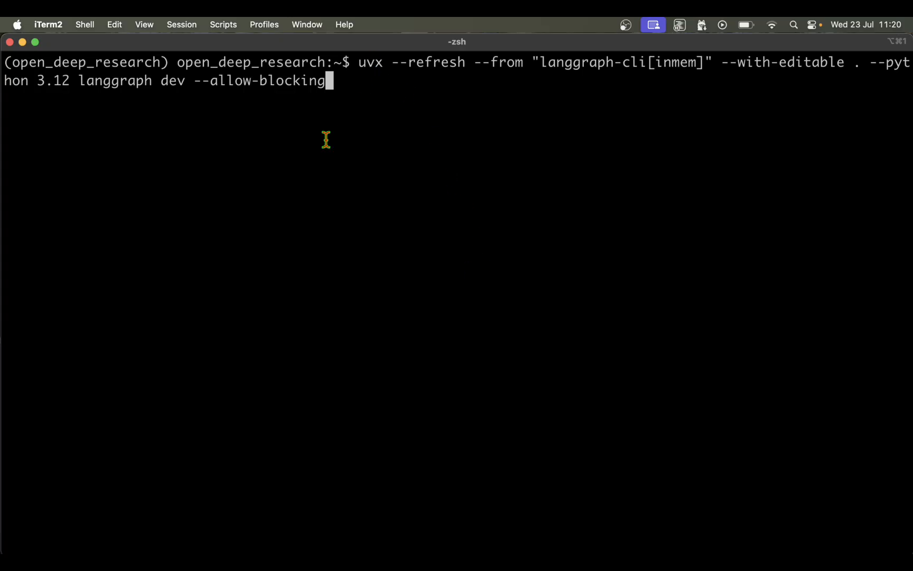
Step: Run the uvx langgraph dev --allow-blocking command in iTerm2
key(Return)
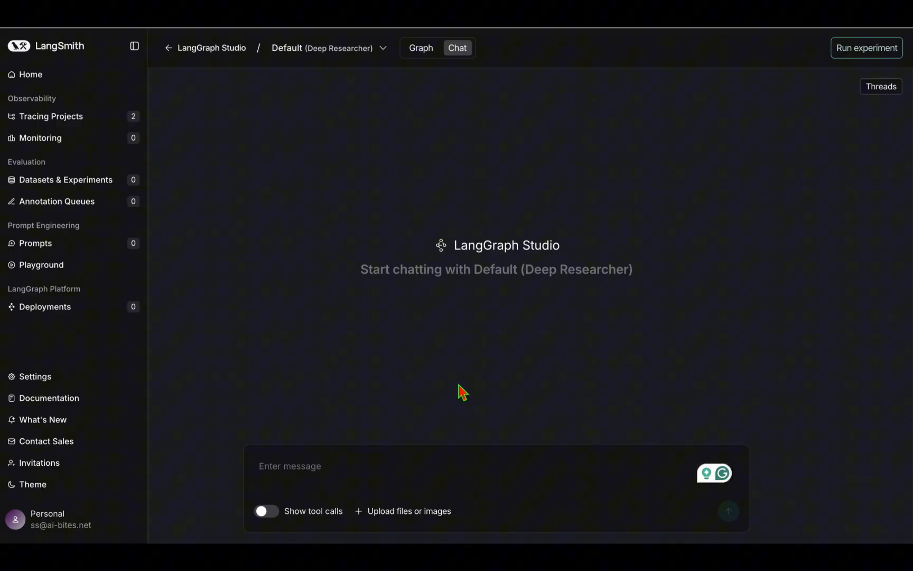
Step: Send 'what is the state of AI in the retail sector' with Show tool calls enabled
text(what is the state of AI in the)
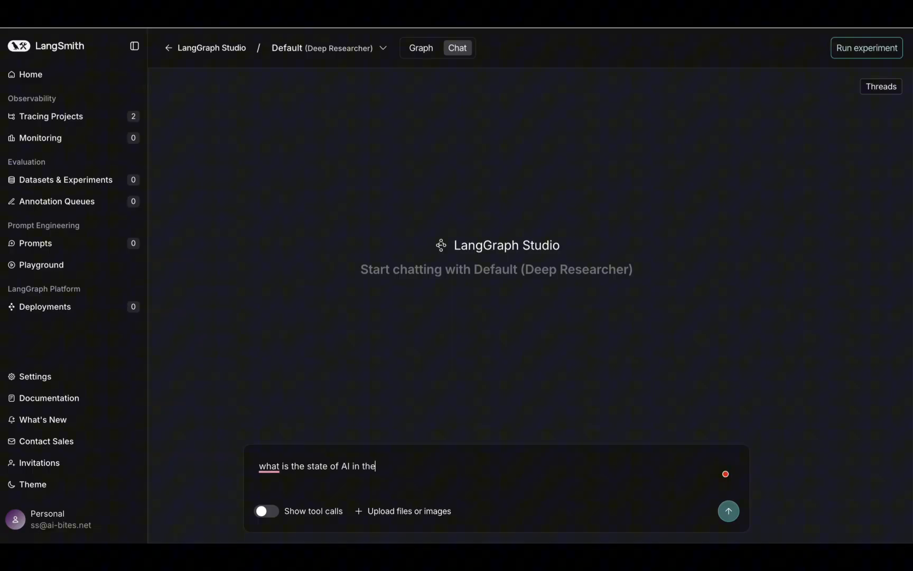
text(retail sector)
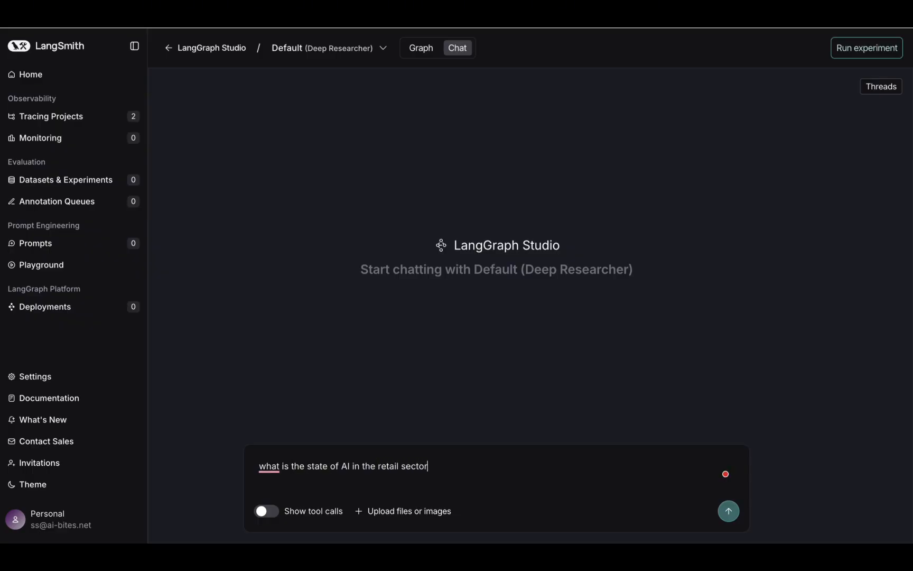
click(267, 511)
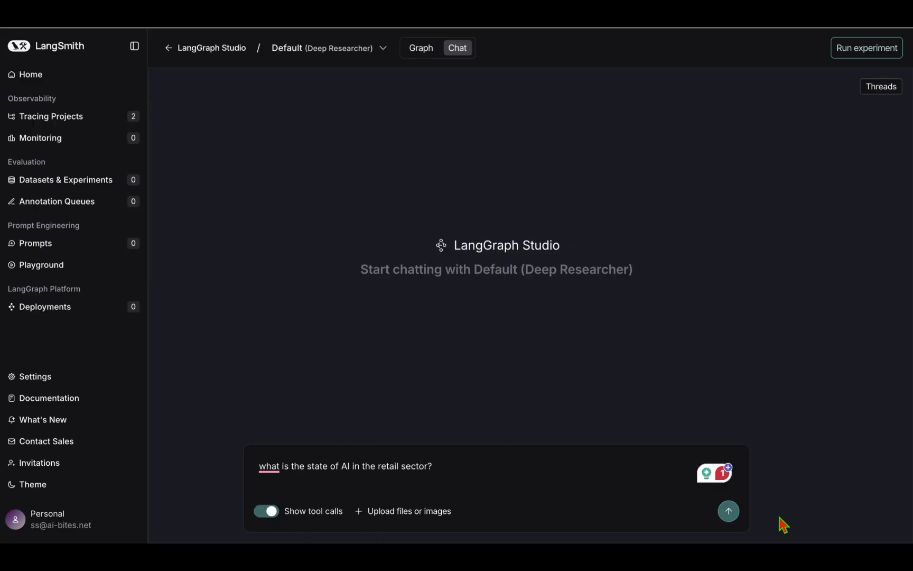
click(881, 87)
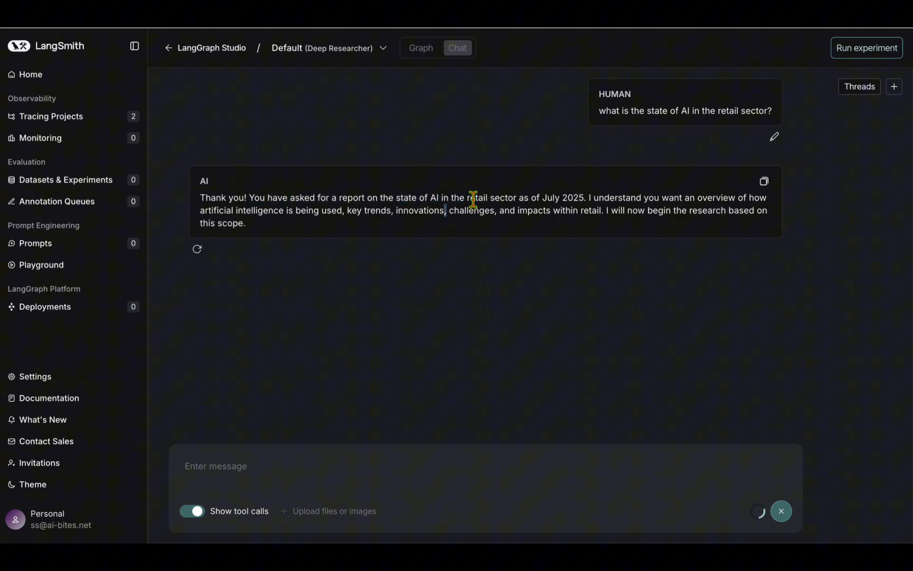
mouse_move(617, 222)
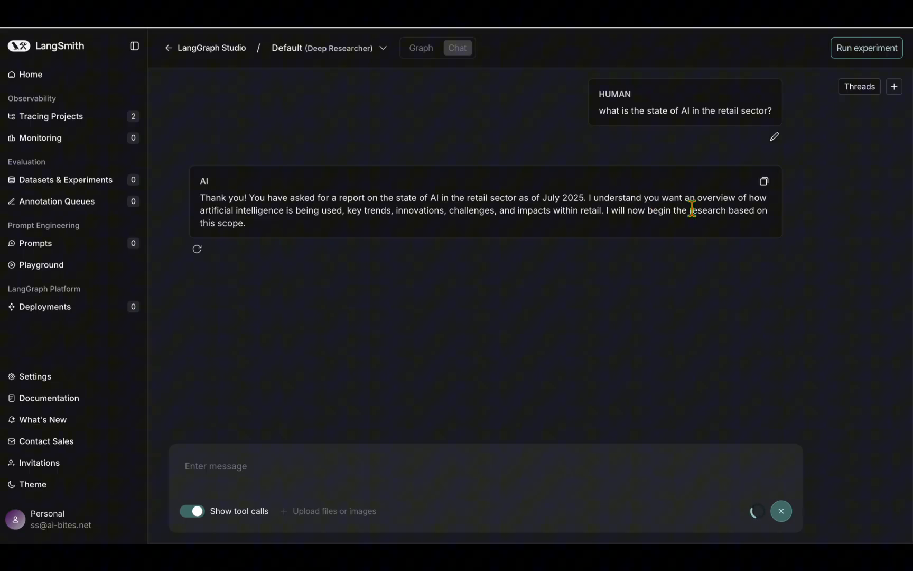
Step: Read the researcher's clarification reply on the retail AI scope, highlighting key phrases
double_click(217, 210)
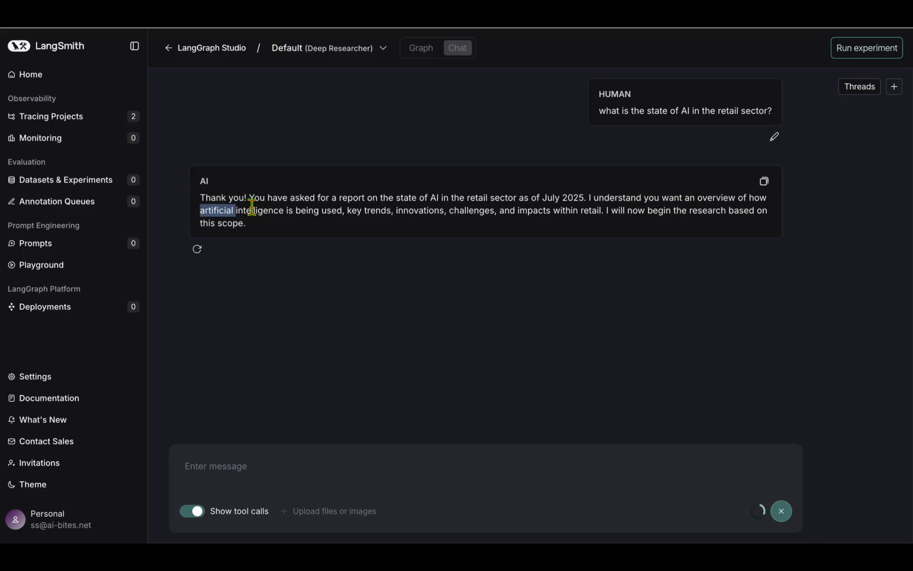
drag(201, 210, 580, 211)
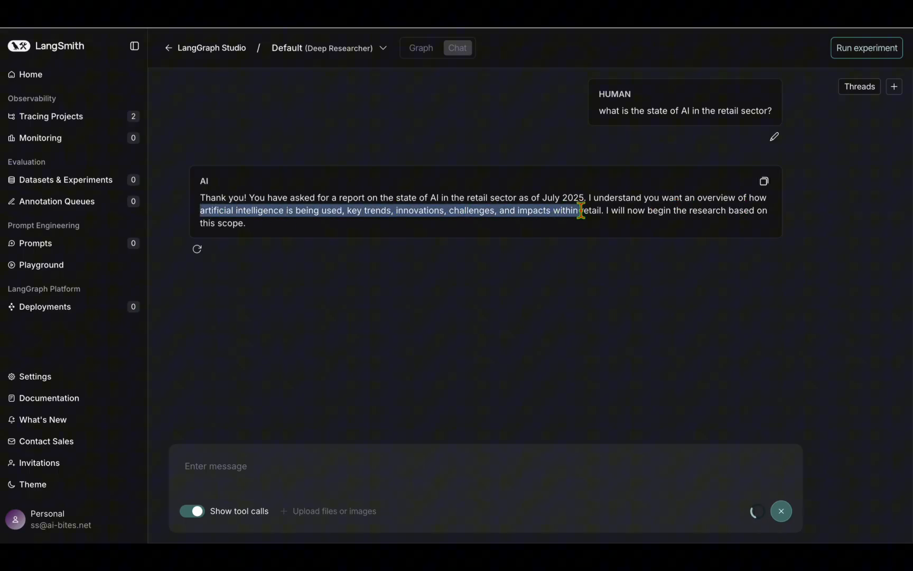
double_click(592, 210)
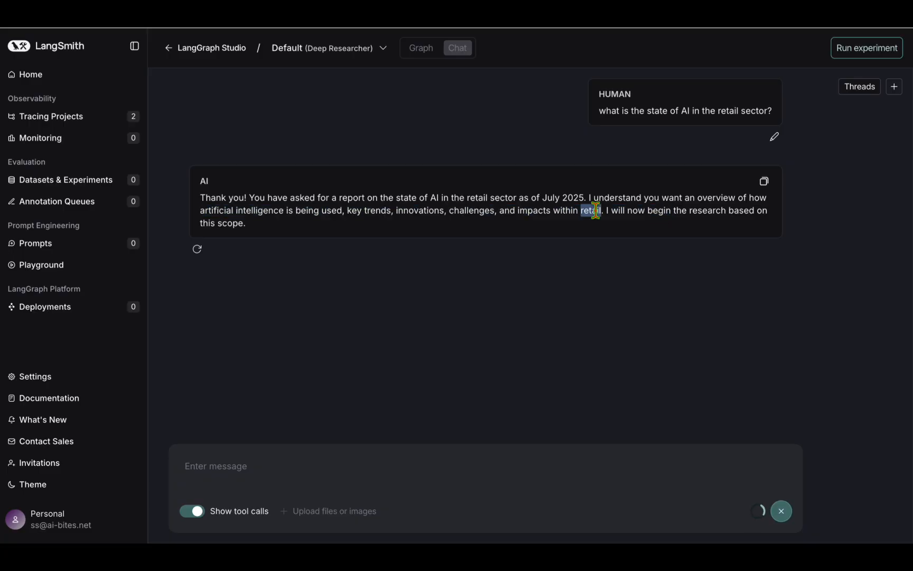
drag(604, 211, 769, 211)
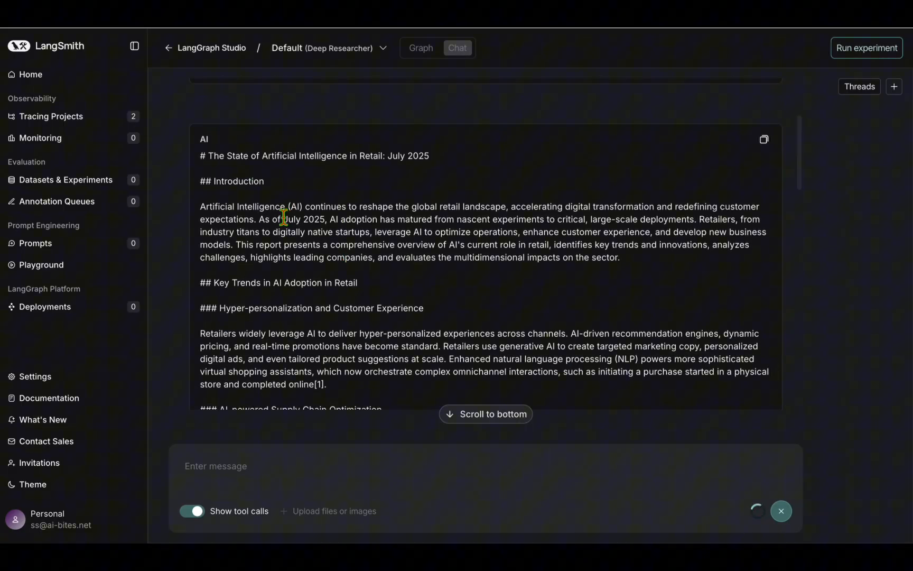
Step: Scroll through the report body, highlighting 'Pioneers' and the Significant Challenges headings
scroll(down, 3)
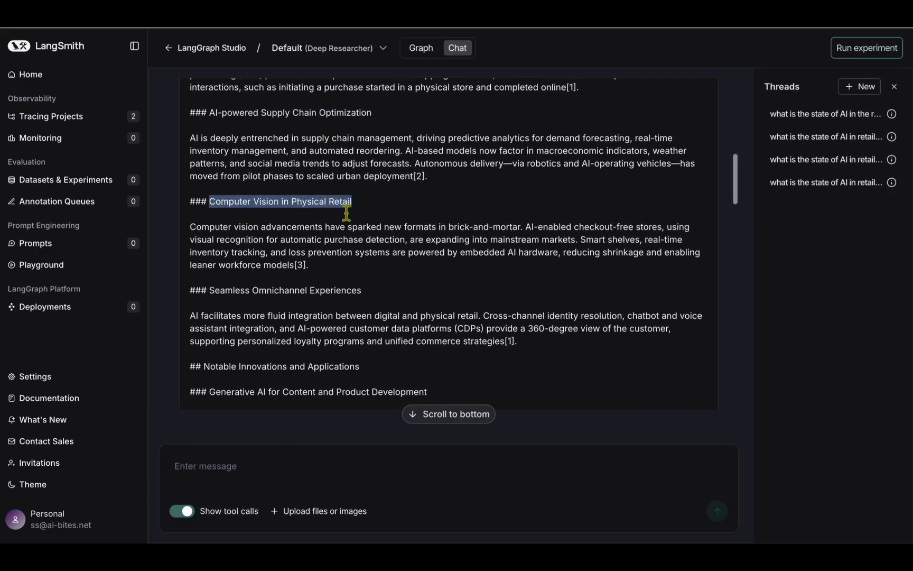
scroll(down, 3)
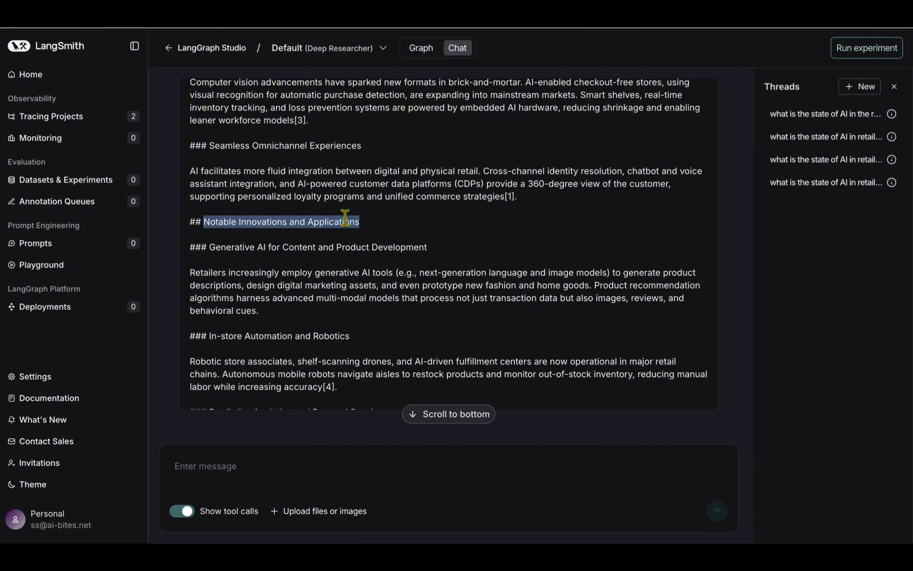
scroll(down, 3)
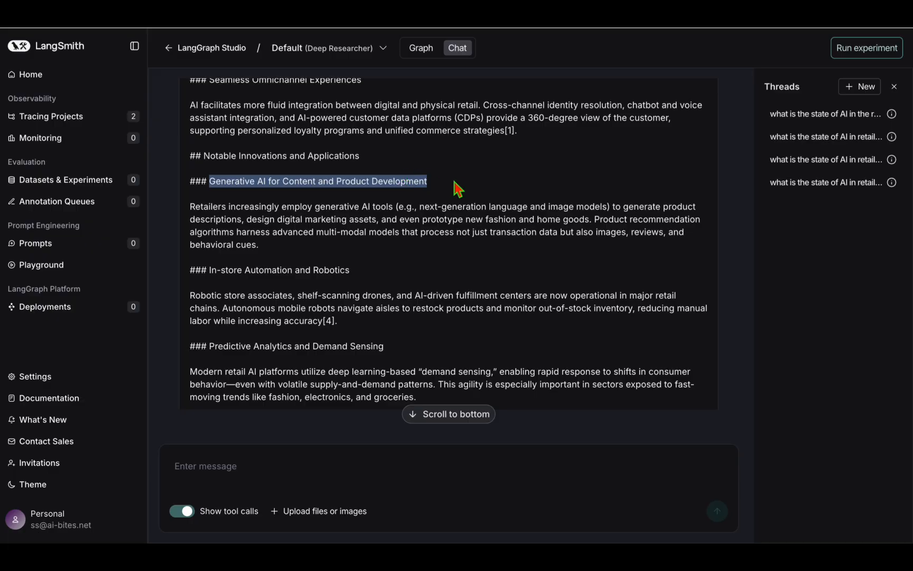
scroll(down, 3)
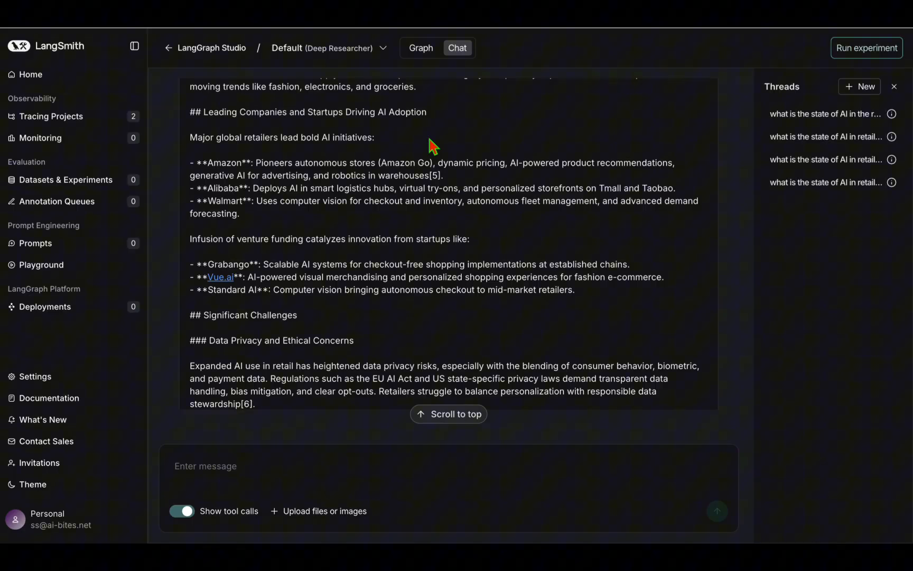
double_click(274, 163)
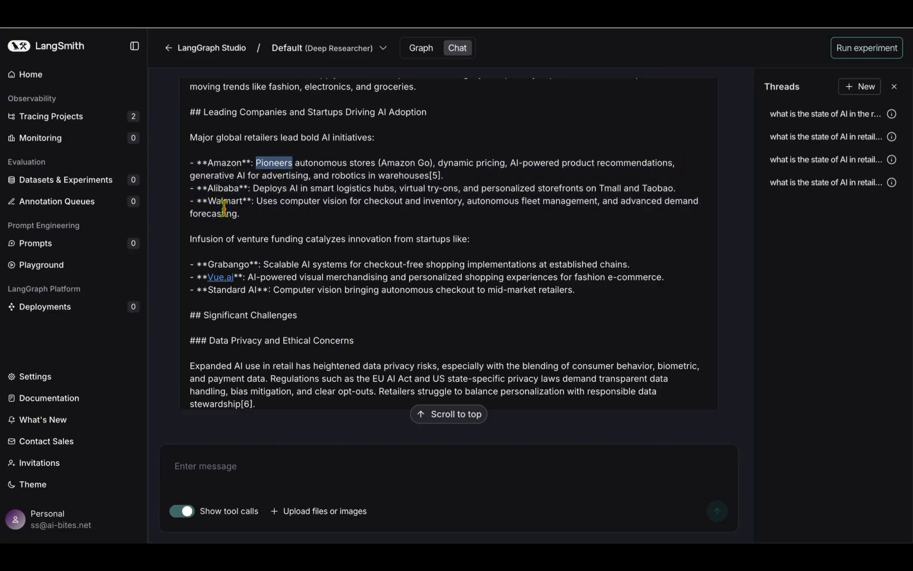
scroll(down, 3)
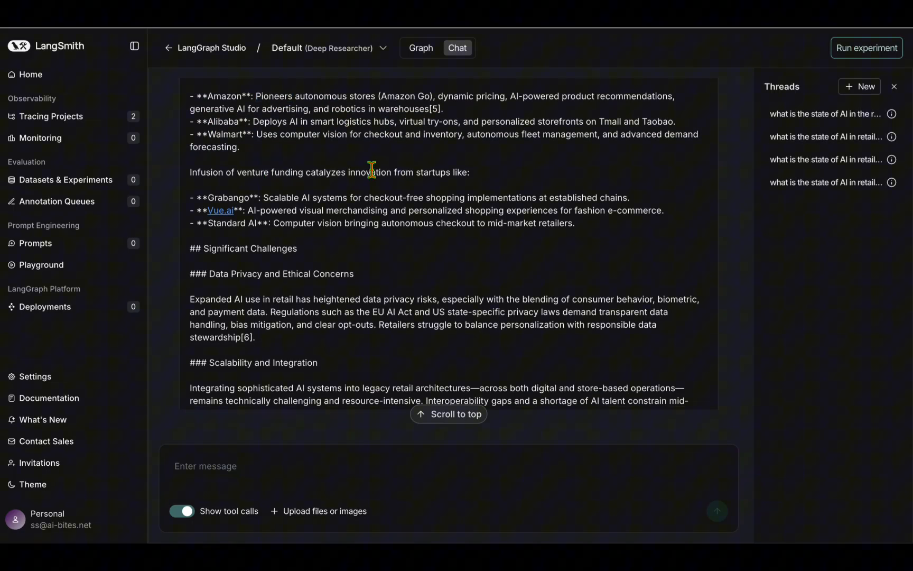
mouse_move(326, 172)
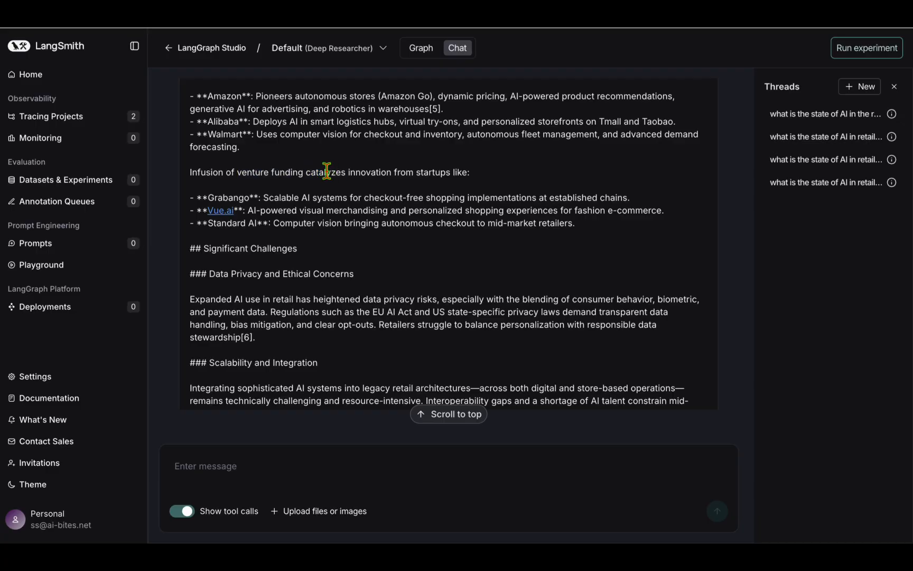
drag(304, 172, 469, 171)
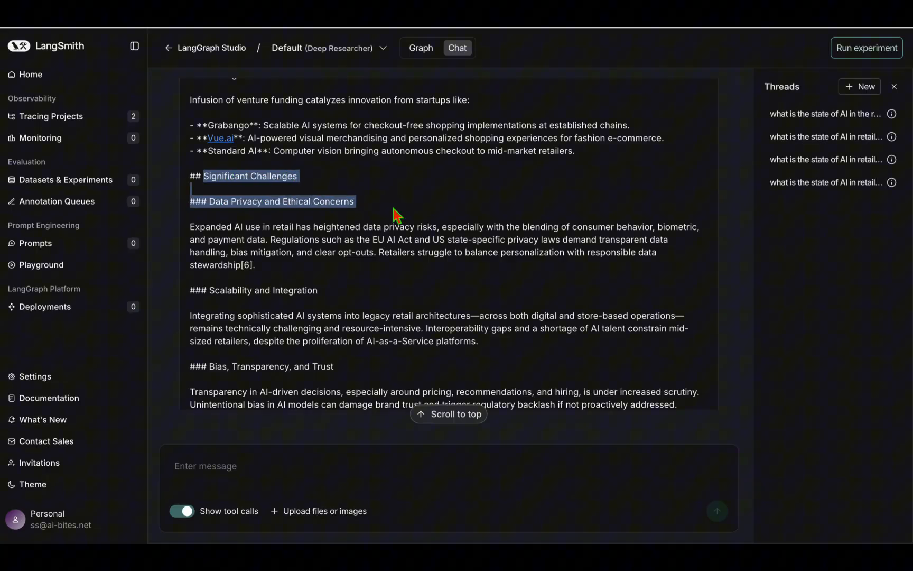
Step: Scroll down to the report's Sources list and highlight the full list
scroll(down, 3)
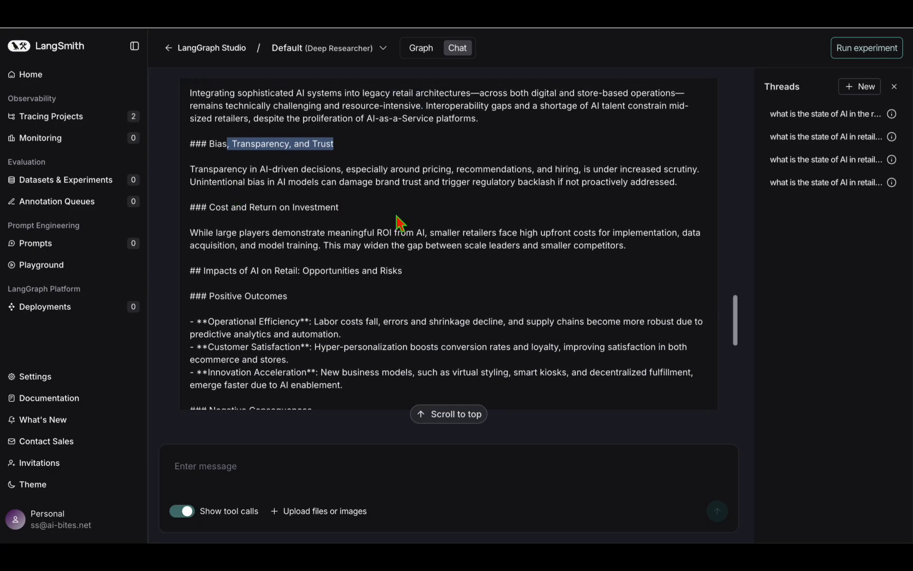
scroll(down, 3)
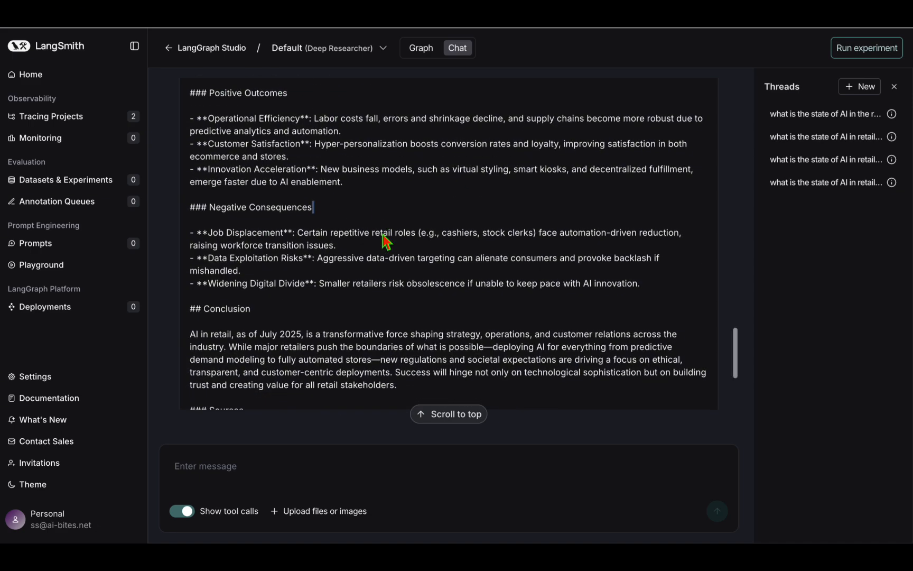
scroll(down, 3)
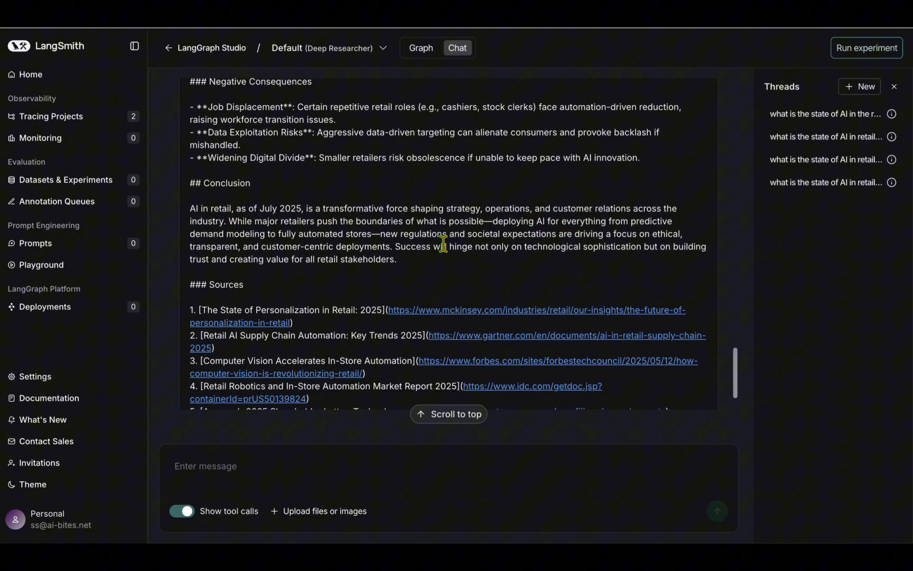
scroll(down, 3)
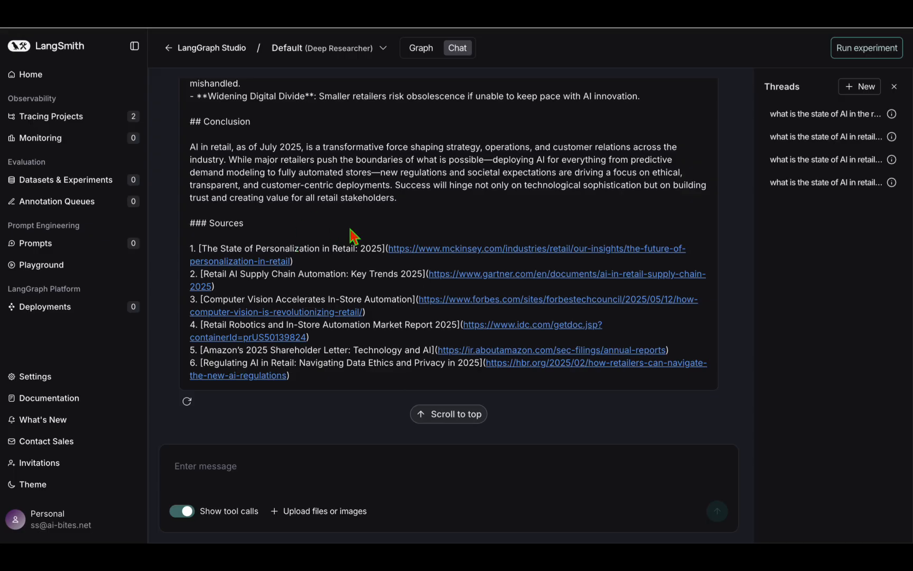
drag(245, 223, 396, 376)
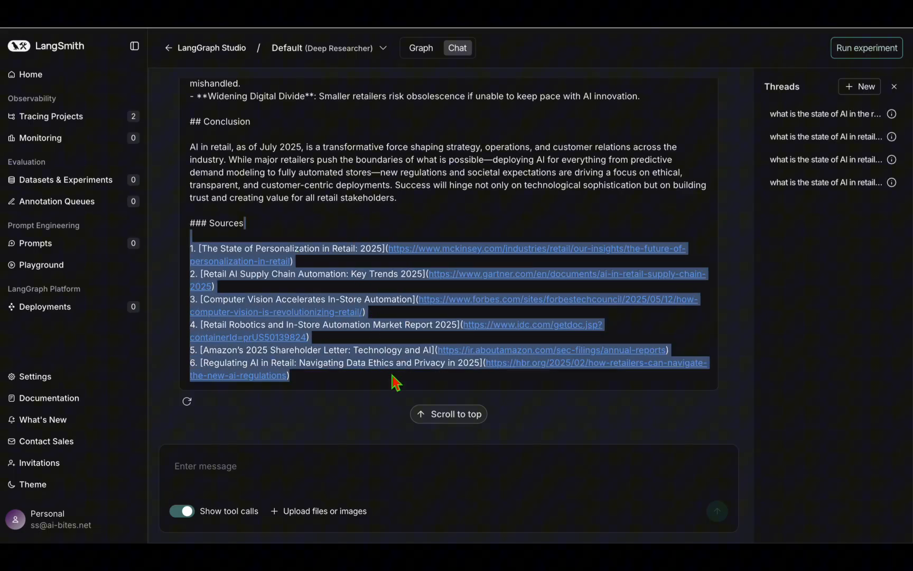
click(373, 274)
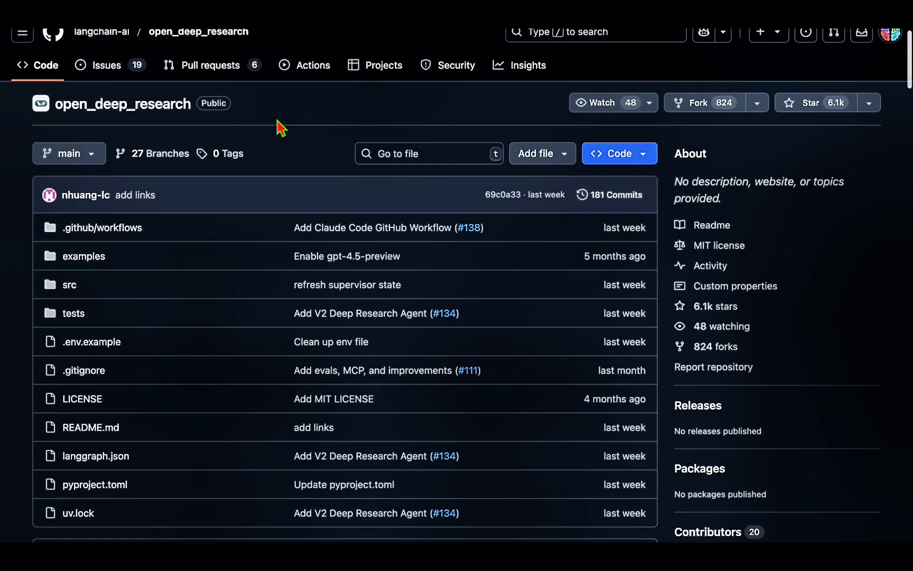
Step: Highlight the open_deep_research repo name and scroll the README to the agent graph diagram
double_click(122, 103)
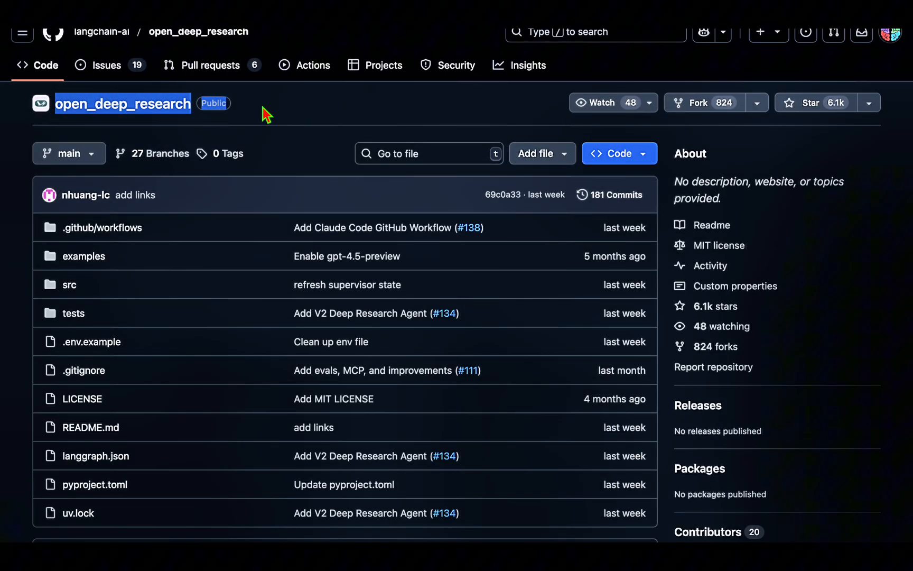
scroll(down, 3)
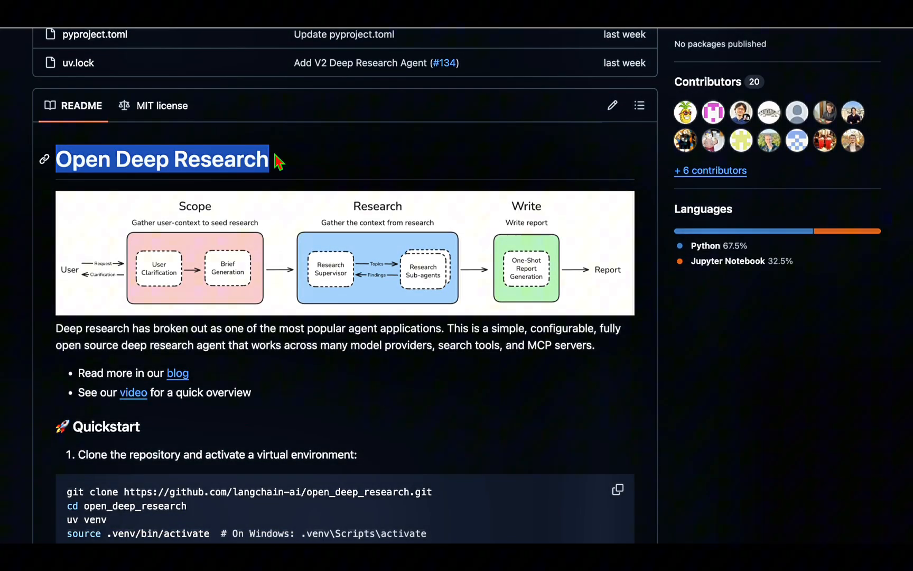
scroll(down, 3)
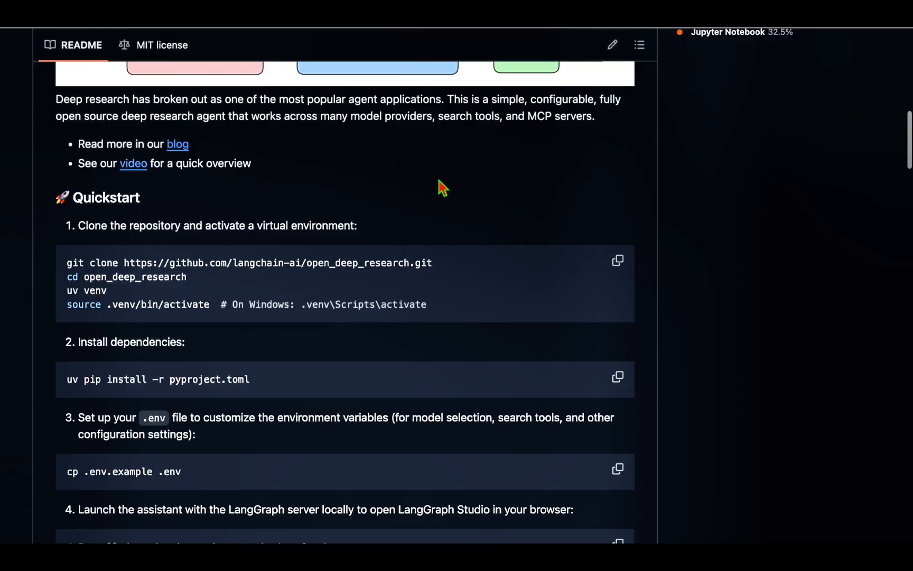
scroll(down, 3)
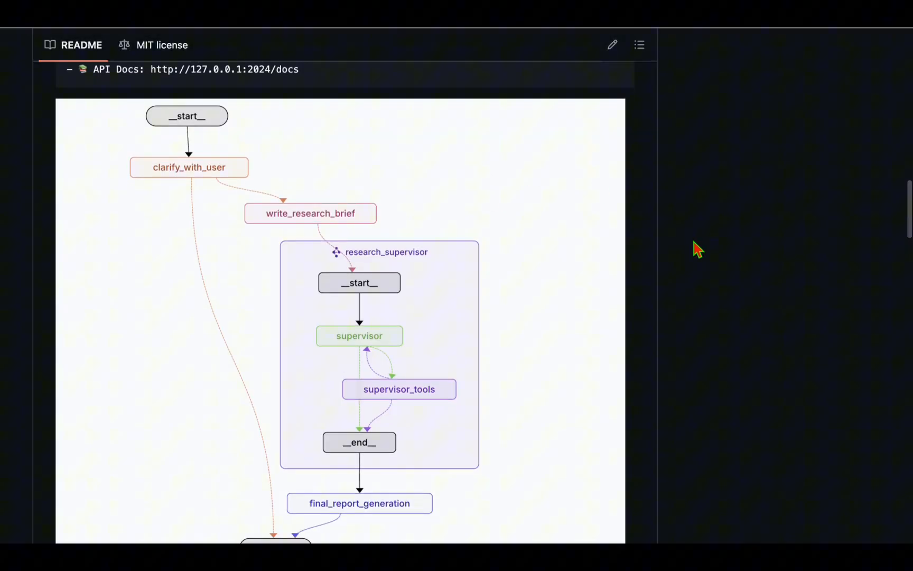
scroll(down, 3)
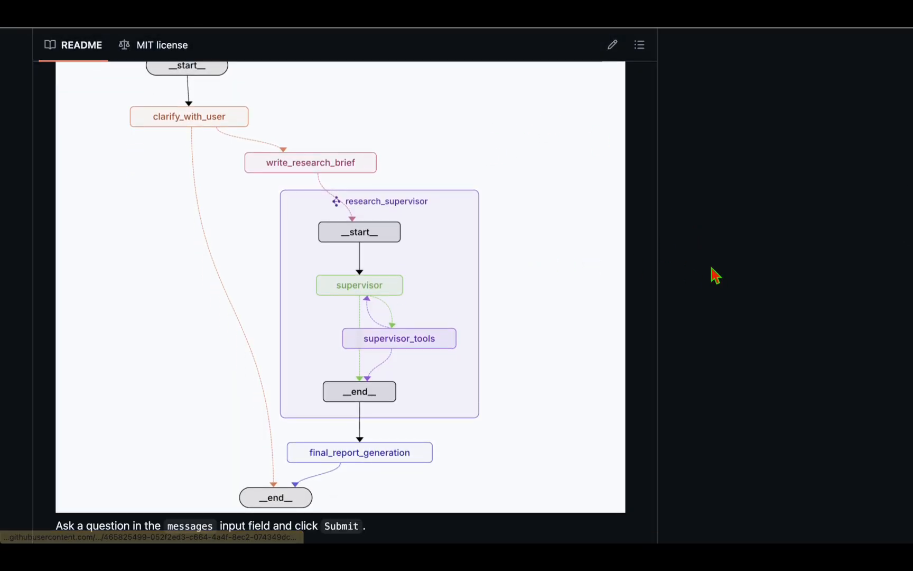